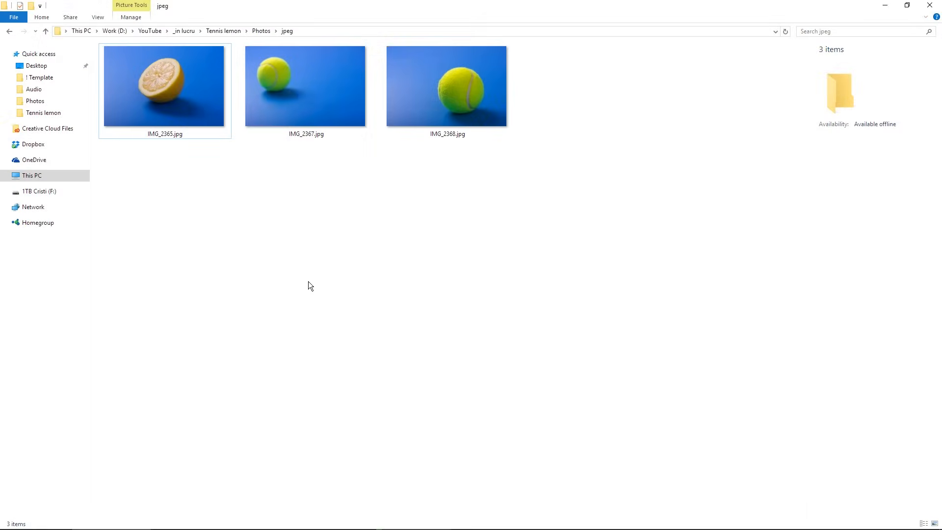
pyautogui.moveTo(367, 312)
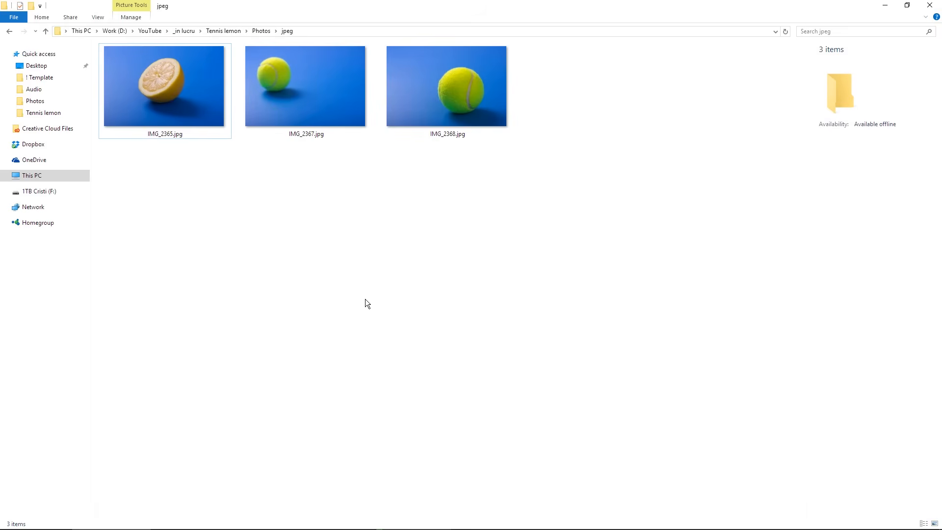
# Load the lemon and two tennis ball JPEGs into one document as stacked layers via Load Files into Stack
pyautogui.click(448, 86)
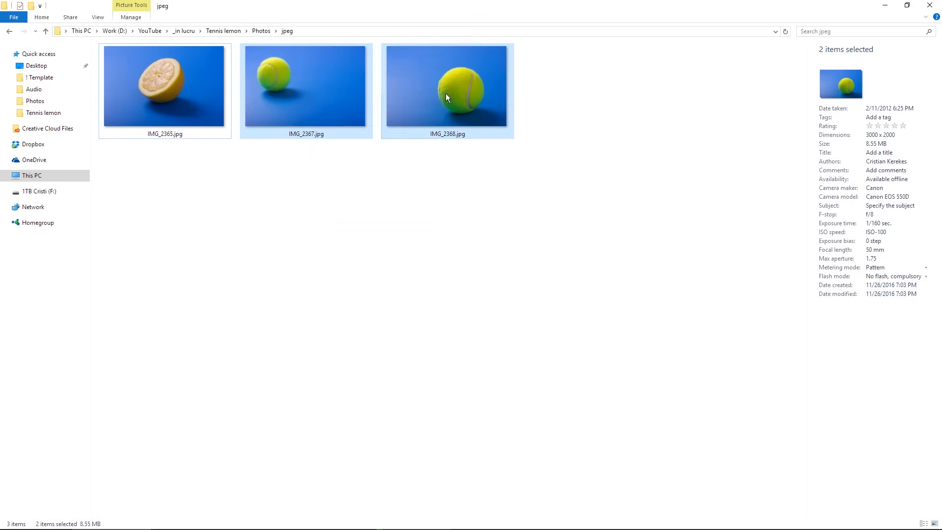
pyautogui.moveTo(370, 217)
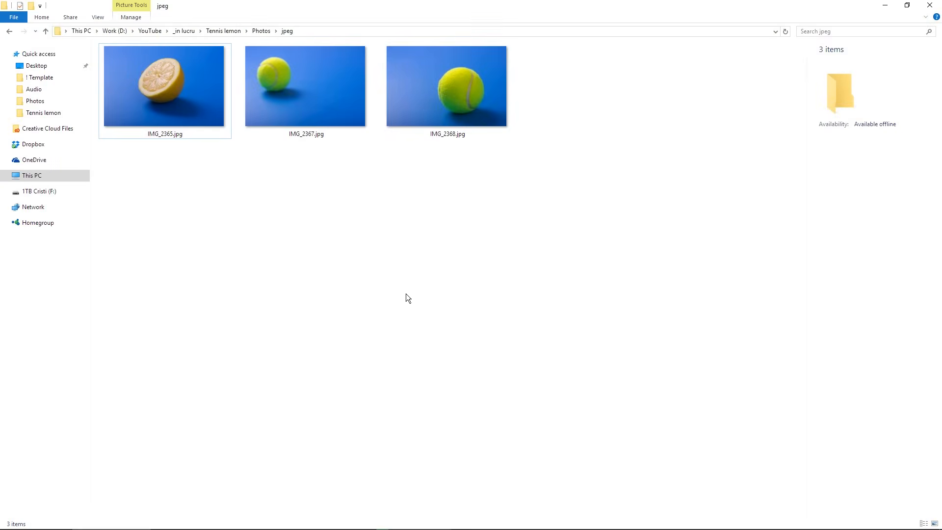
pyautogui.click(258, 521)
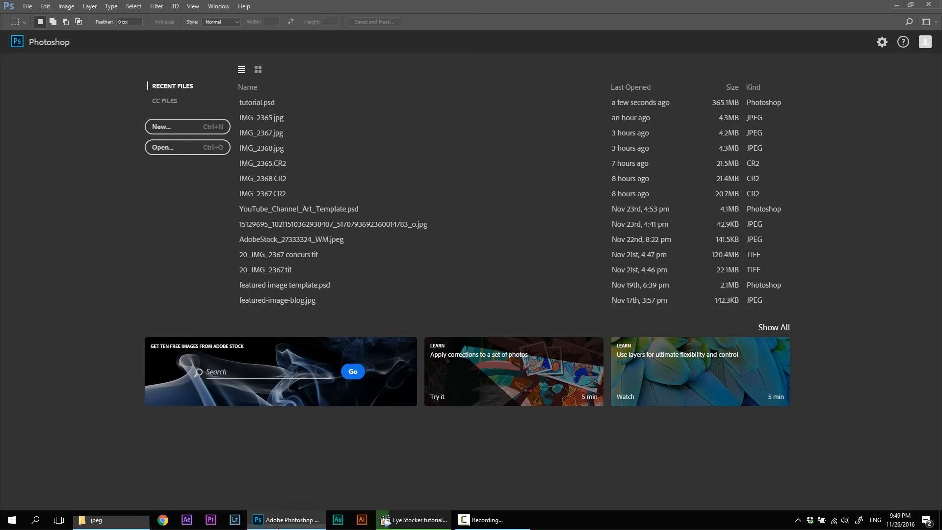
pyautogui.click(27, 6)
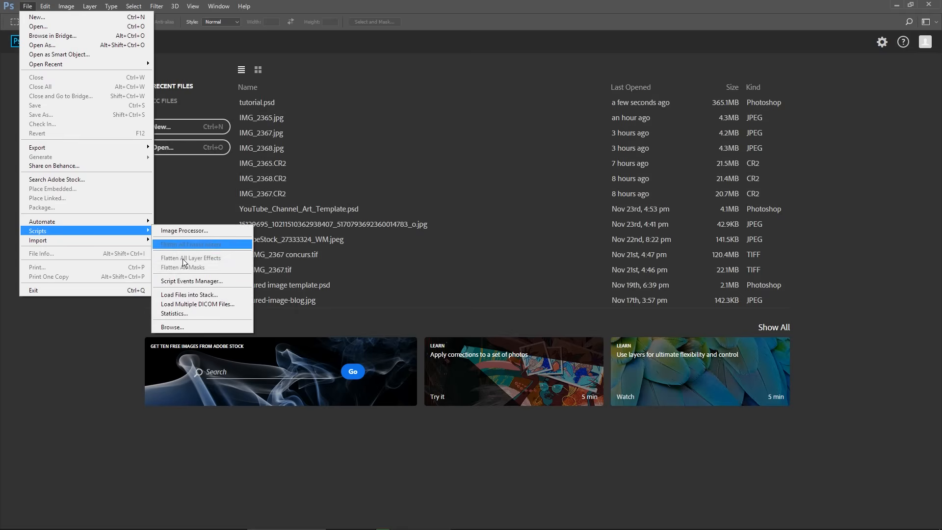
pyautogui.click(189, 295)
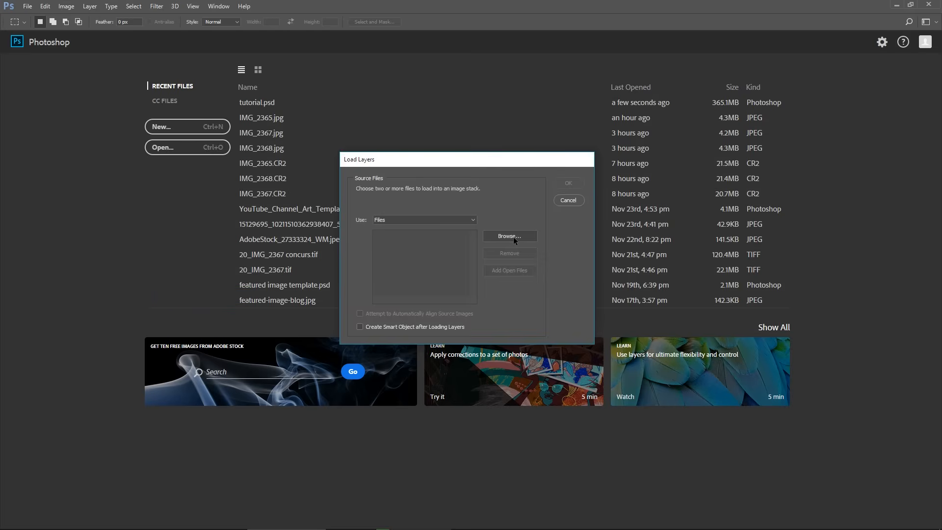
pyautogui.click(509, 236)
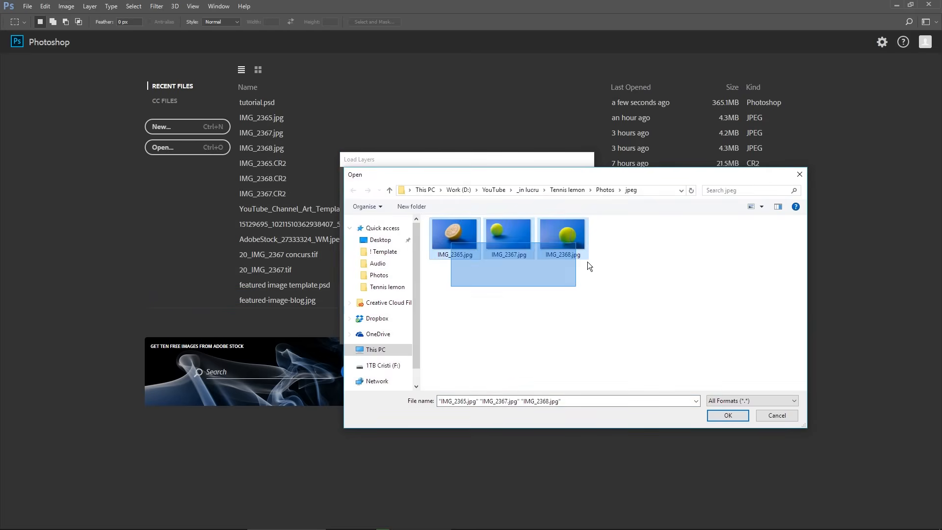
pyautogui.click(728, 415)
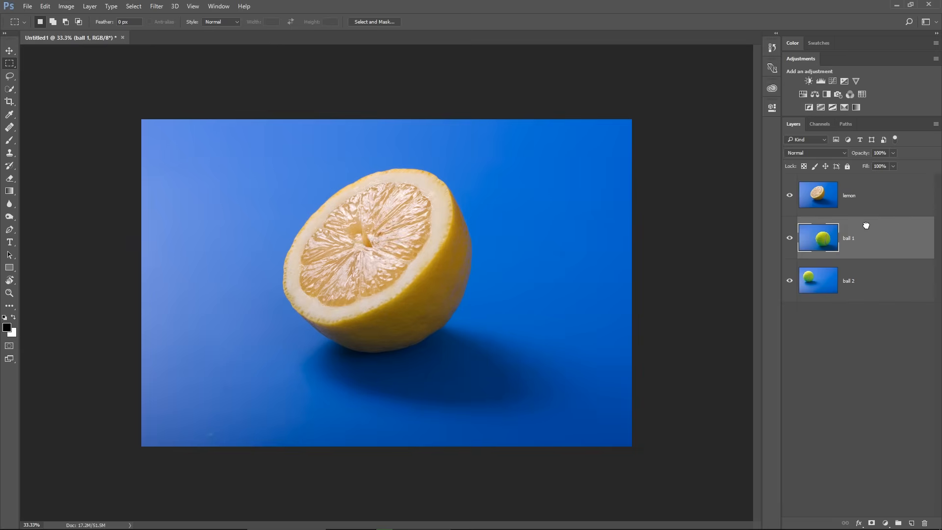
pyautogui.moveTo(374, 314)
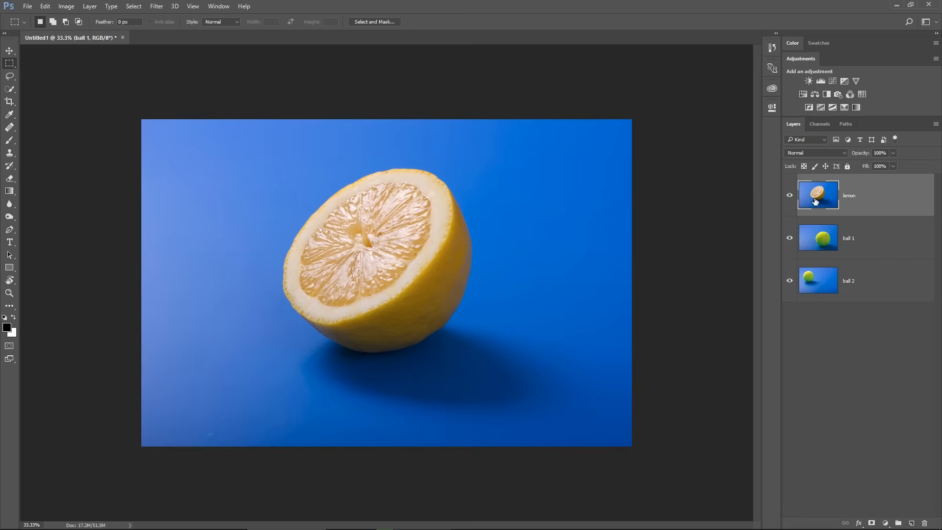
# Make the lemon layer active for selecting the half lemon's outline
pyautogui.click(817, 195)
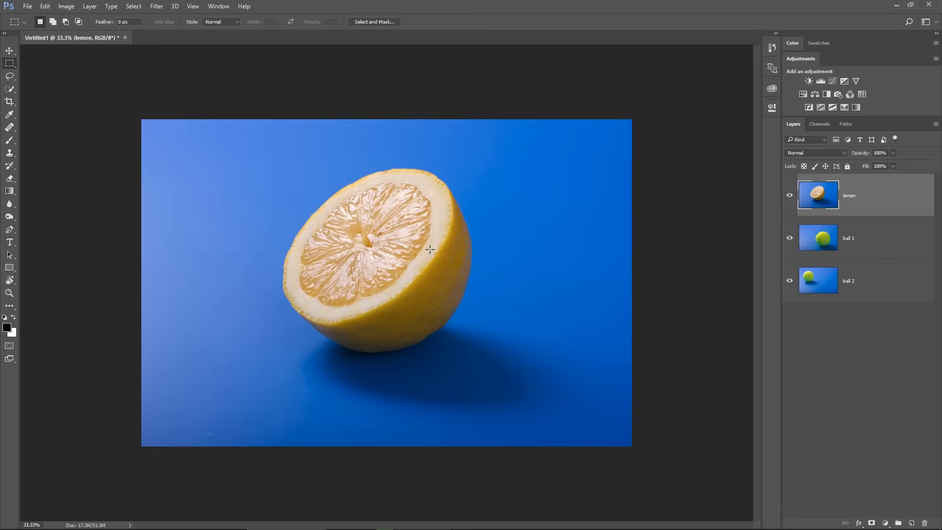
pyautogui.moveTo(410, 285)
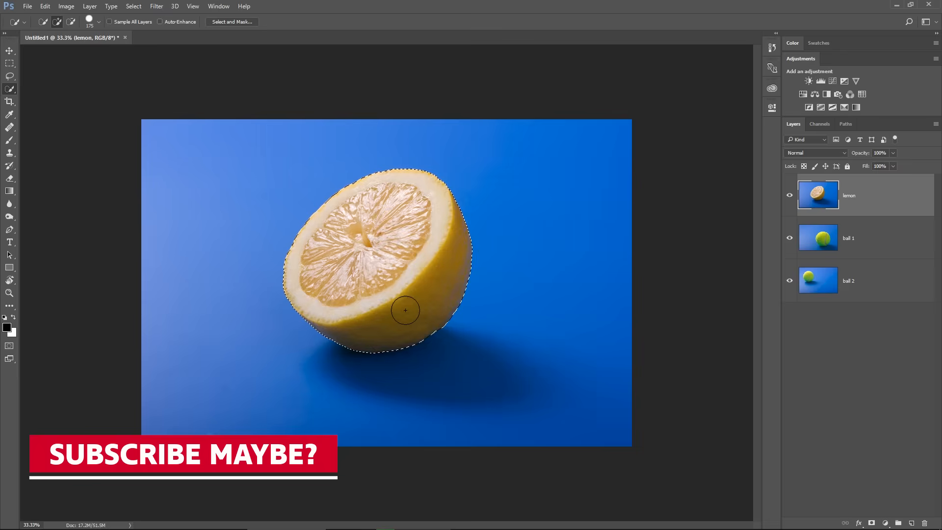
# Refine the lemon selection in Select and Mask with a new view mode and output it as a layer mask
pyautogui.click(231, 21)
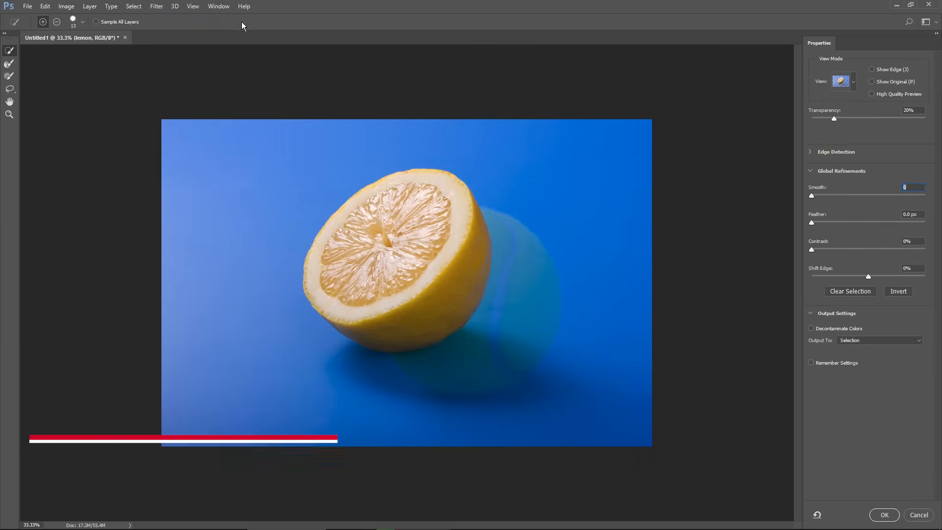
pyautogui.click(842, 82)
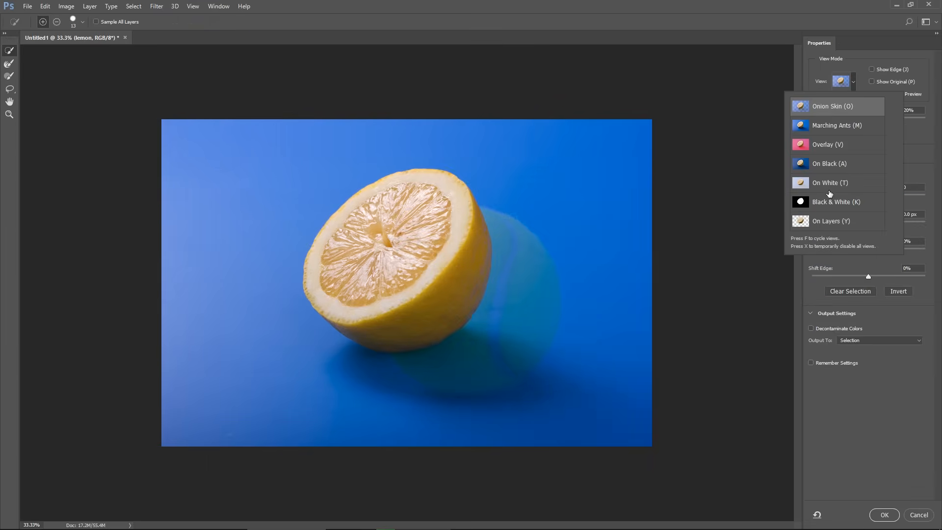
pyautogui.click(837, 201)
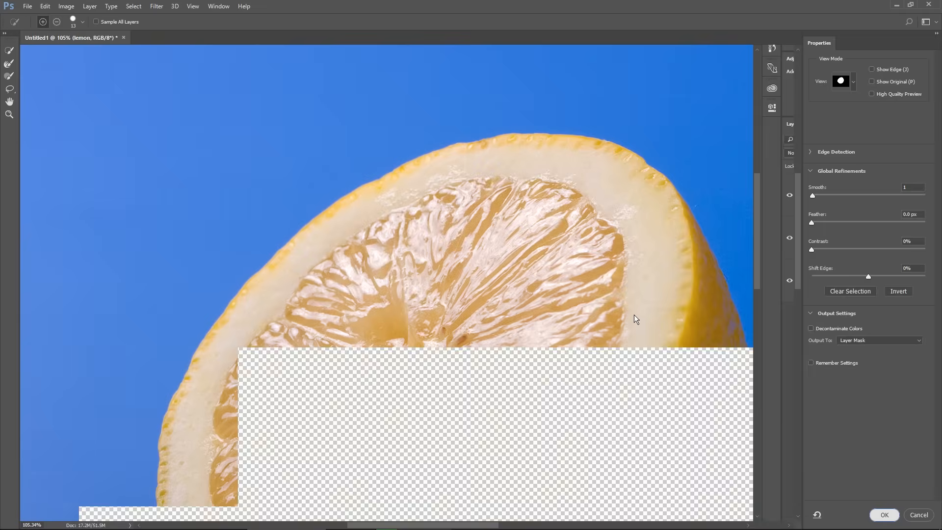
pyautogui.click(883, 516)
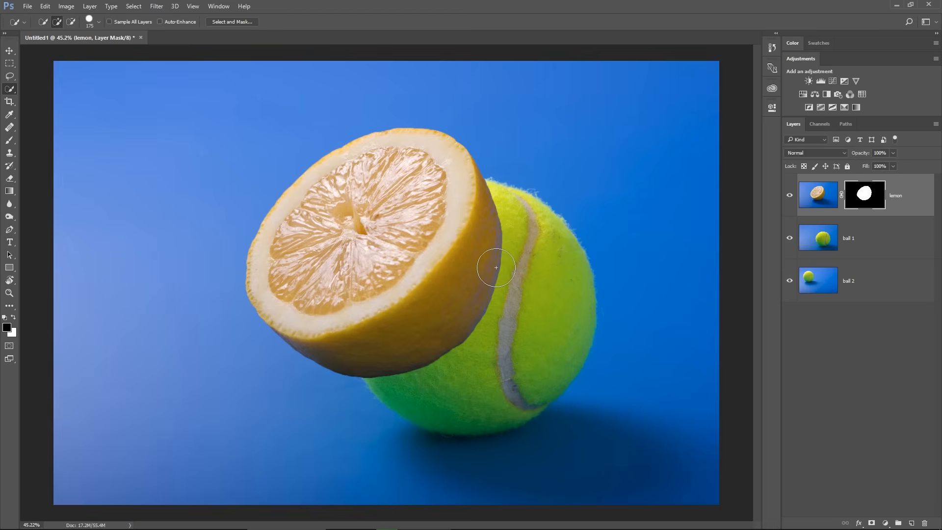
# Apply the lemon's layer mask permanently and drag the half lemon over the tennis ball
pyautogui.rightClick(863, 195)
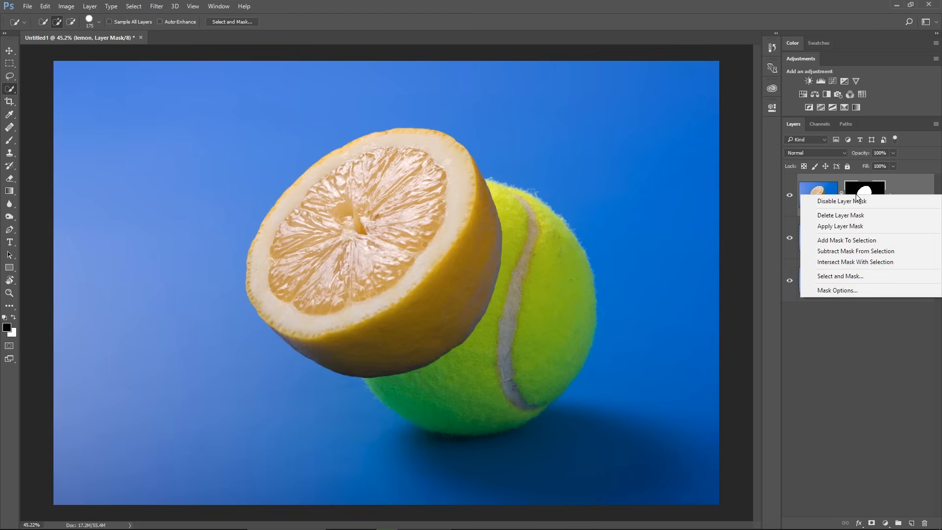
pyautogui.click(840, 215)
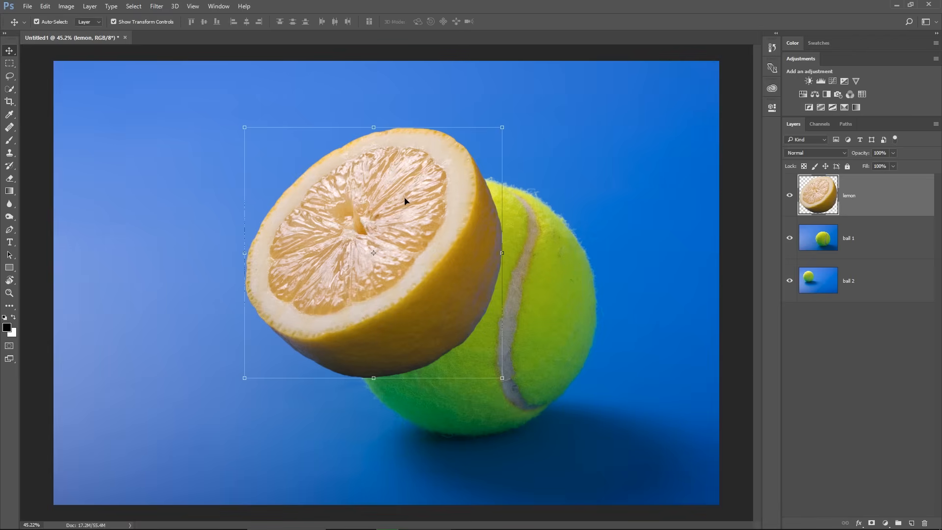
pyautogui.moveTo(400, 201)
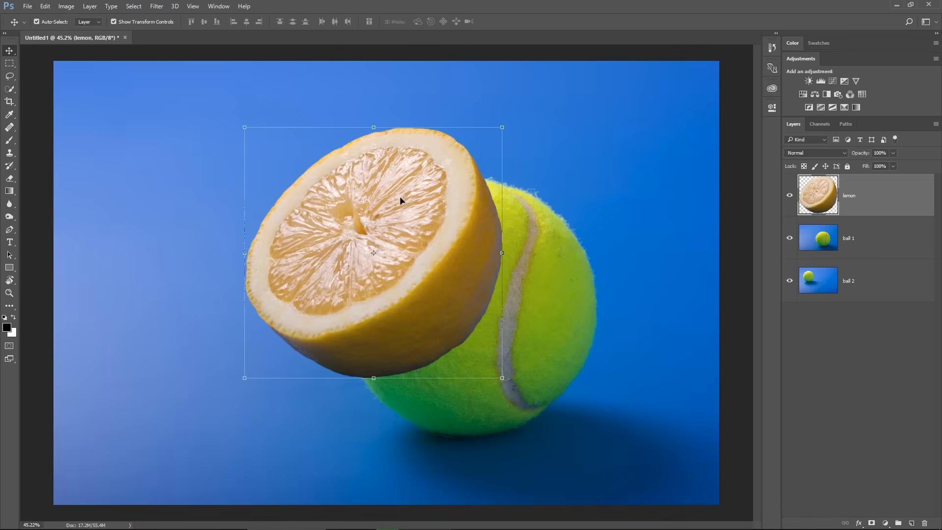
pyautogui.rightClick(817, 194)
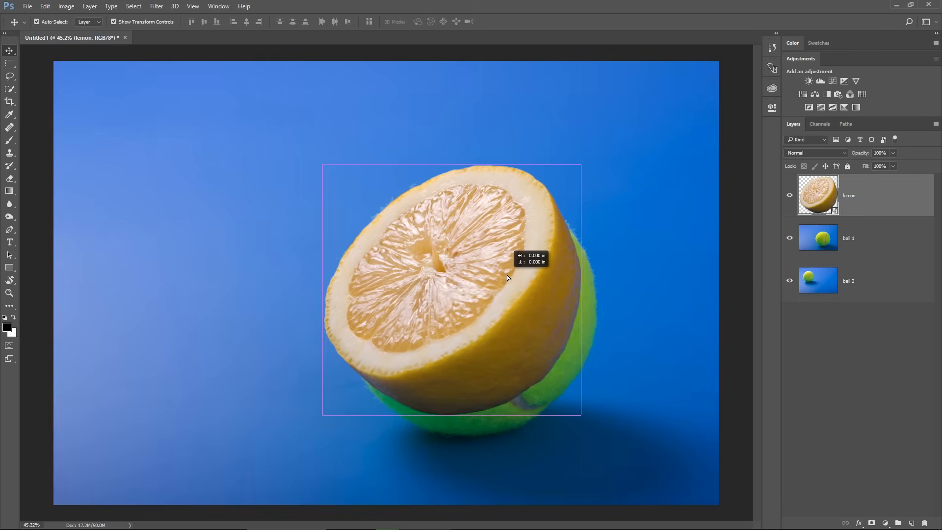
pyautogui.moveTo(507, 278); pyautogui.dragTo(513, 280)
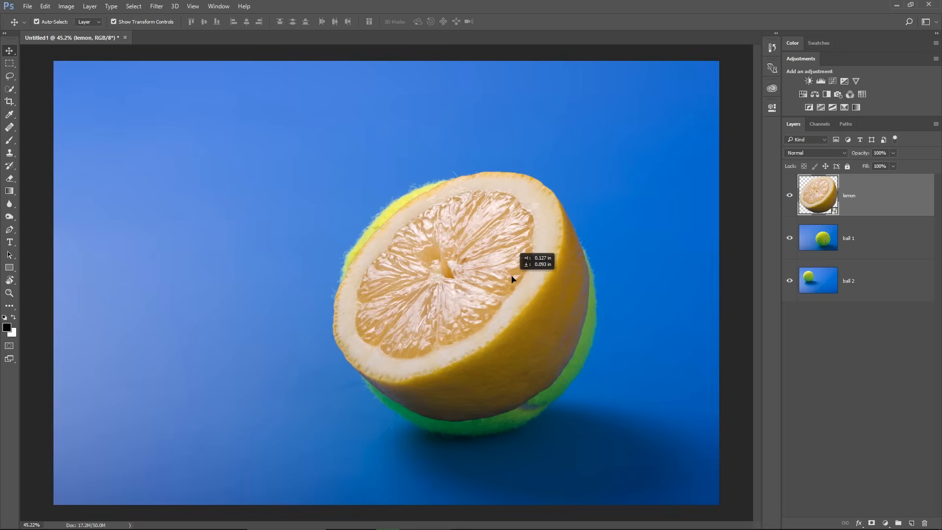
pyautogui.moveTo(510, 280); pyautogui.dragTo(473, 278)
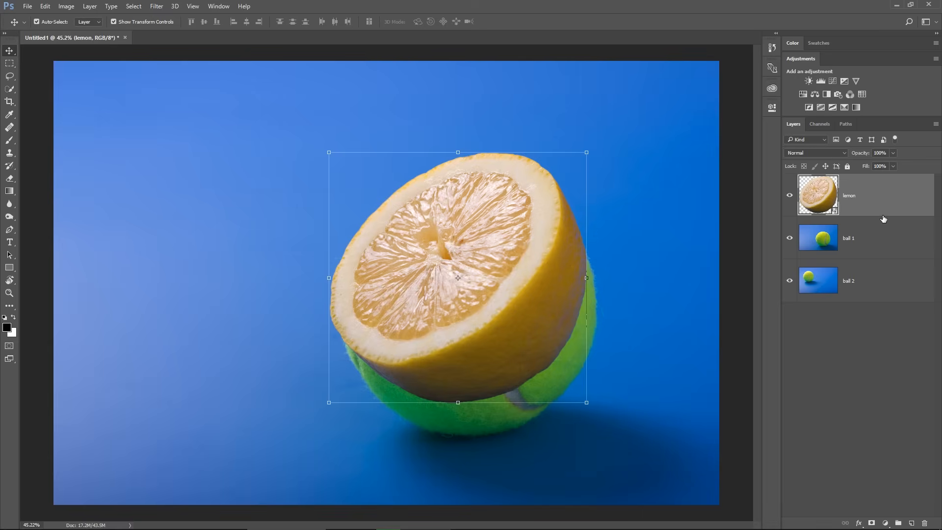
pyautogui.moveTo(882, 200)
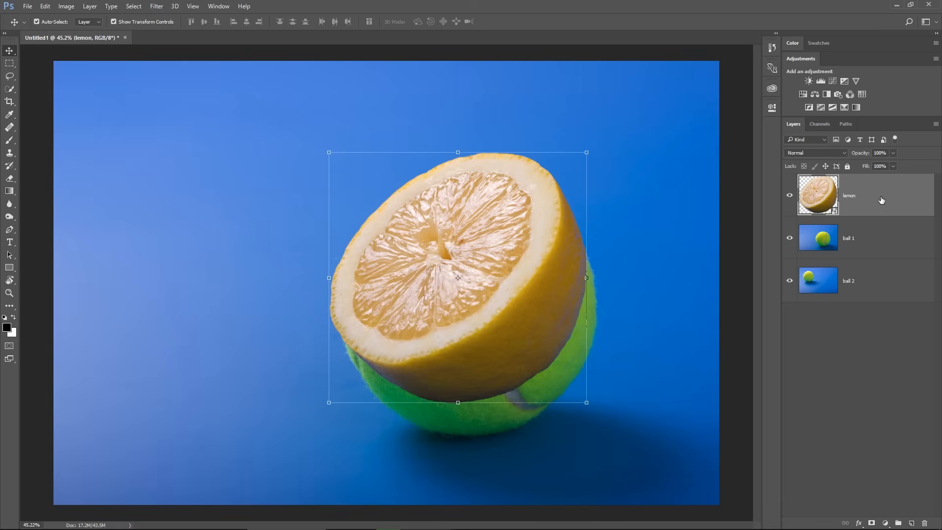
# Drop the lemon layer to 50% opacity and transform it to fit the tennis ball's outline
pyautogui.click(881, 153)
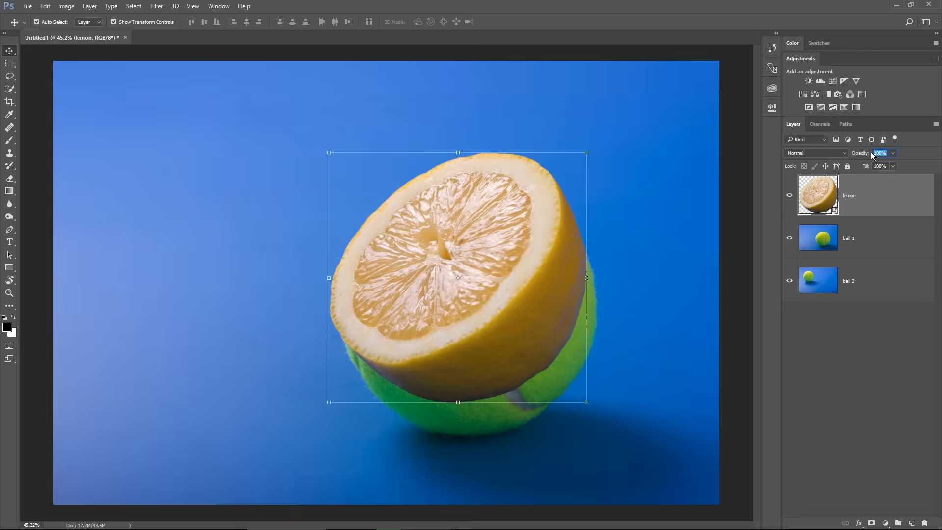
pyautogui.write('50')
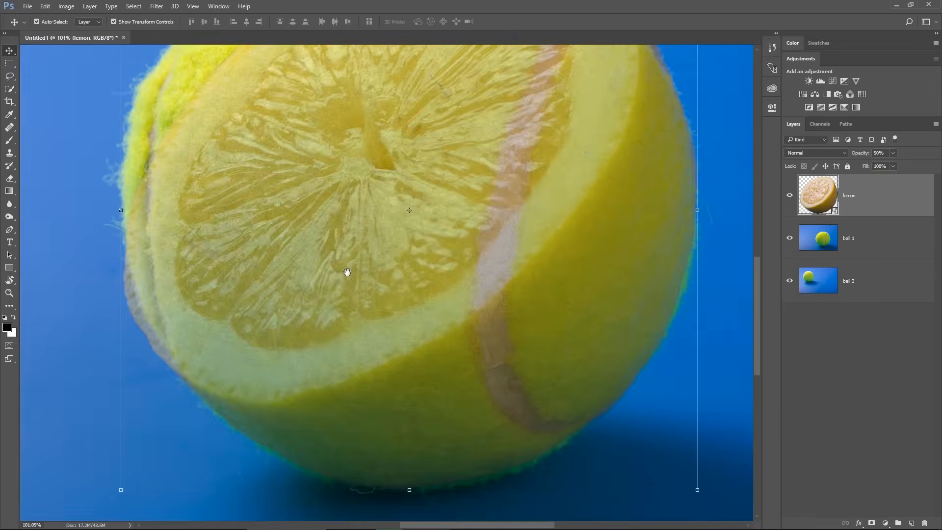
pyautogui.moveTo(347, 271); pyautogui.dragTo(386, 280)
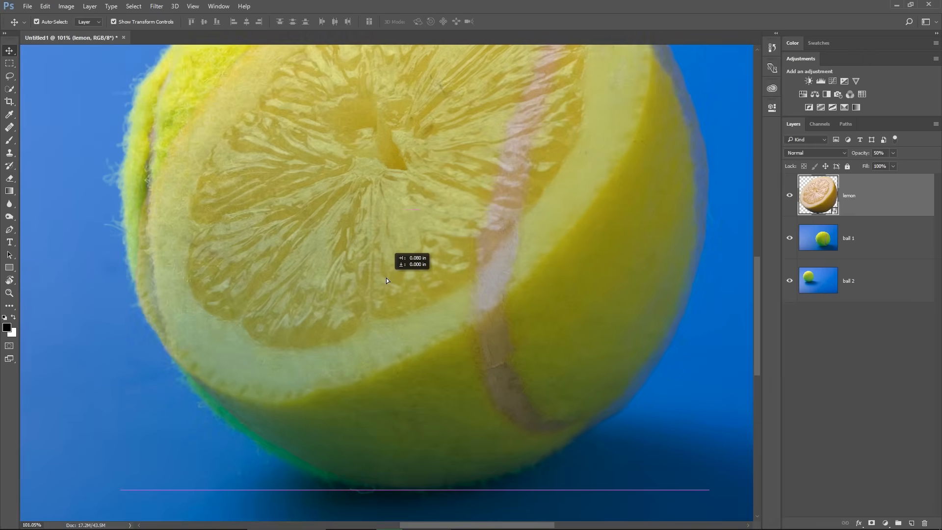
pyautogui.moveTo(387, 279); pyautogui.dragTo(389, 284)
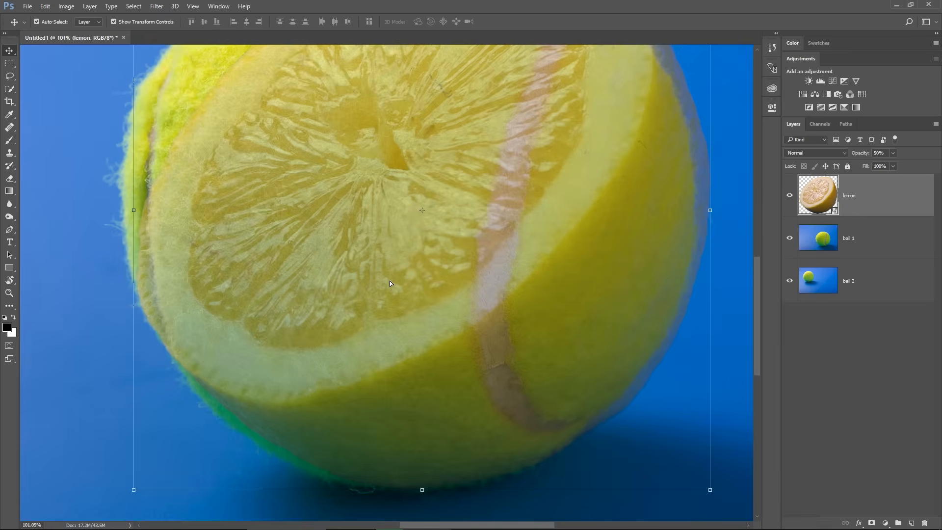
pyautogui.moveTo(395, 279)
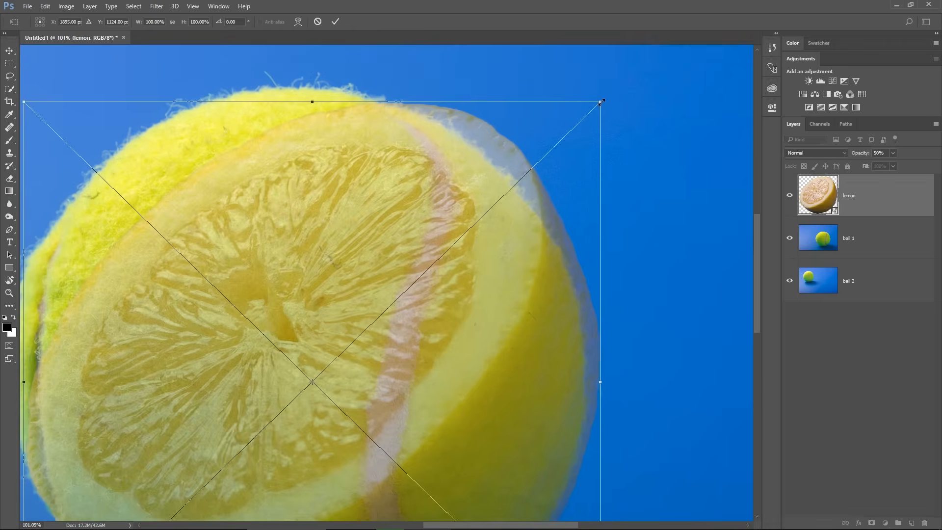
pyautogui.moveTo(601, 102); pyautogui.dragTo(576, 125)
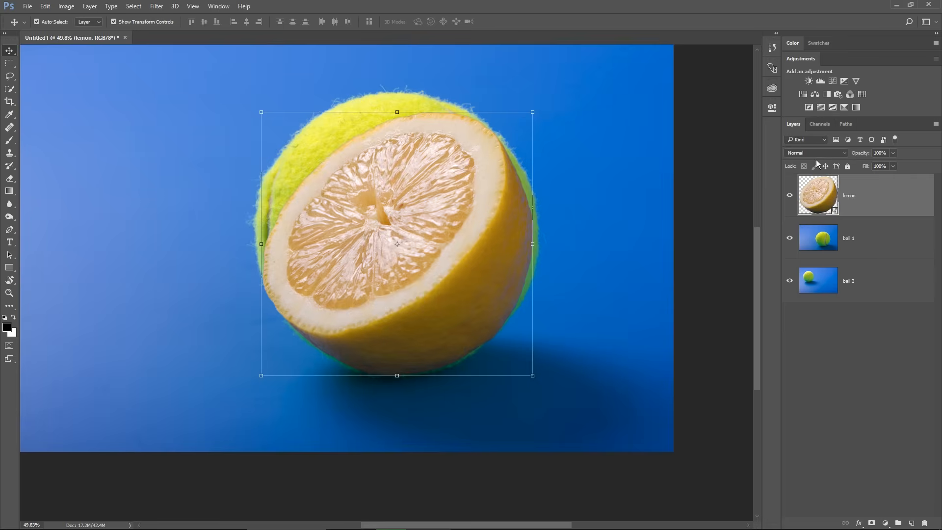
# Paint black on the ball 1 mask to reveal the blurred ball 2 on the left, then hide ball 2 to check
pyautogui.press('ctrl+t')
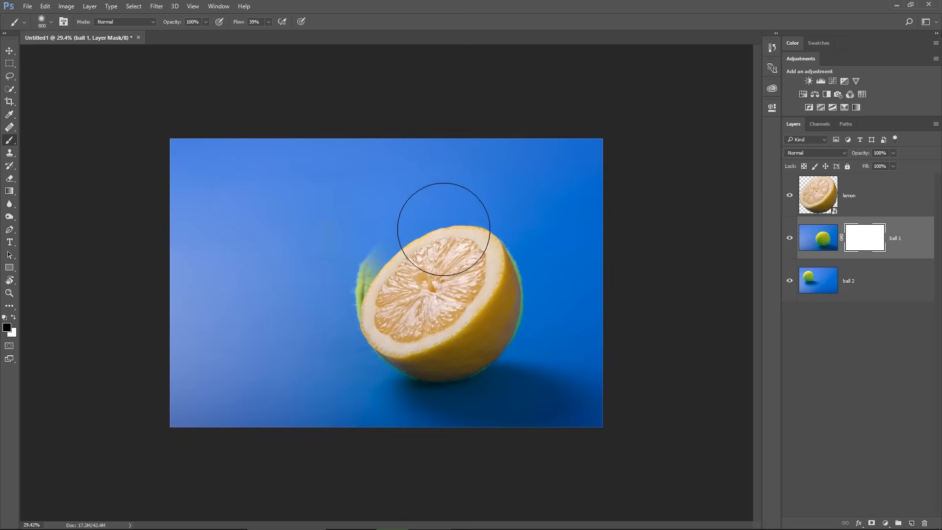
pyautogui.moveTo(445, 229); pyautogui.dragTo(363, 286)
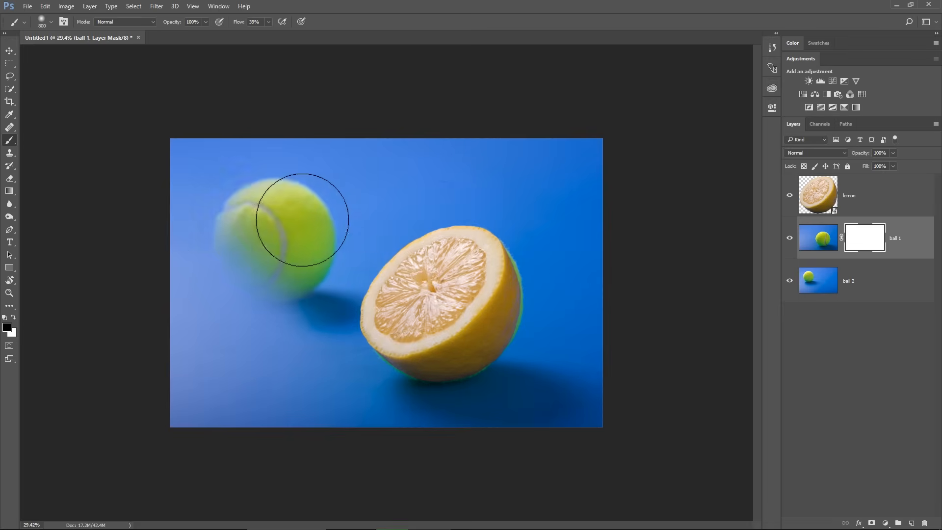
pyautogui.moveTo(302, 218); pyautogui.dragTo(285, 302)
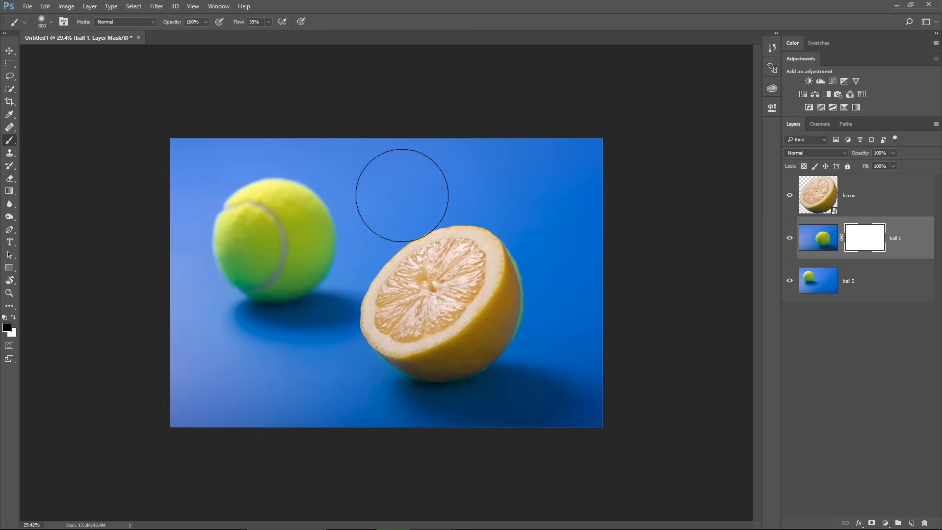
pyautogui.moveTo(394, 144)
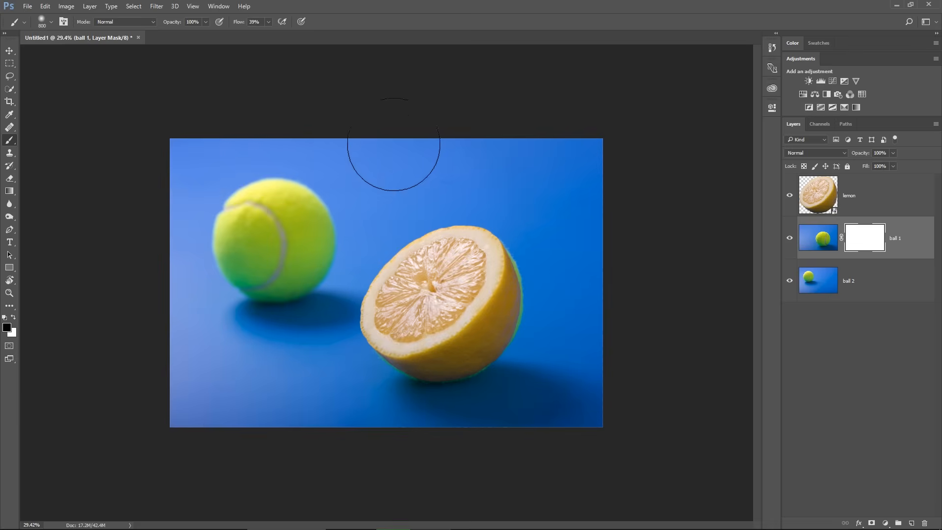
pyautogui.moveTo(394, 153); pyautogui.dragTo(158, 148)
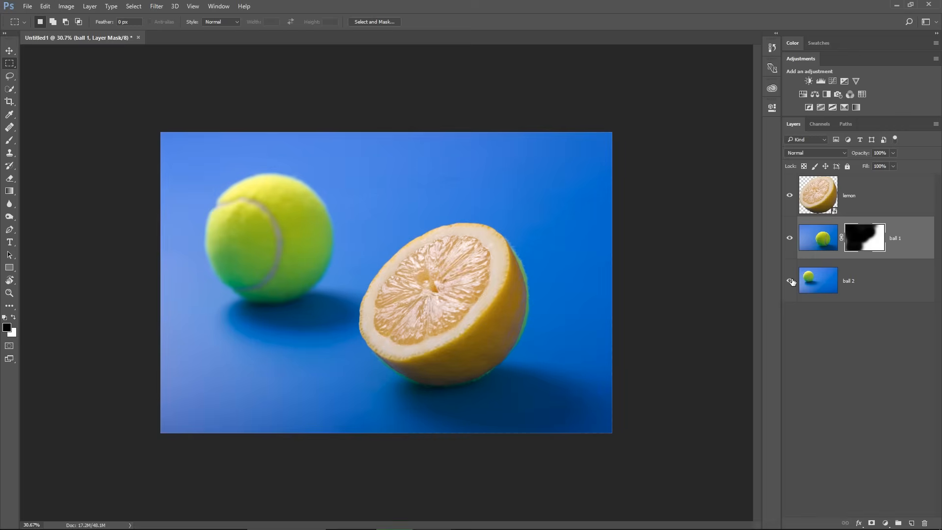
pyautogui.click(789, 280)
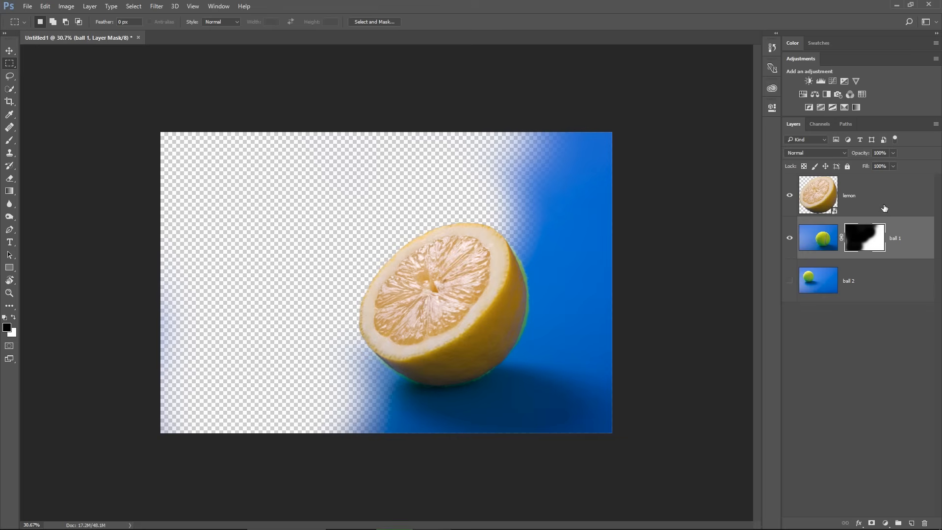
pyautogui.moveTo(791, 283)
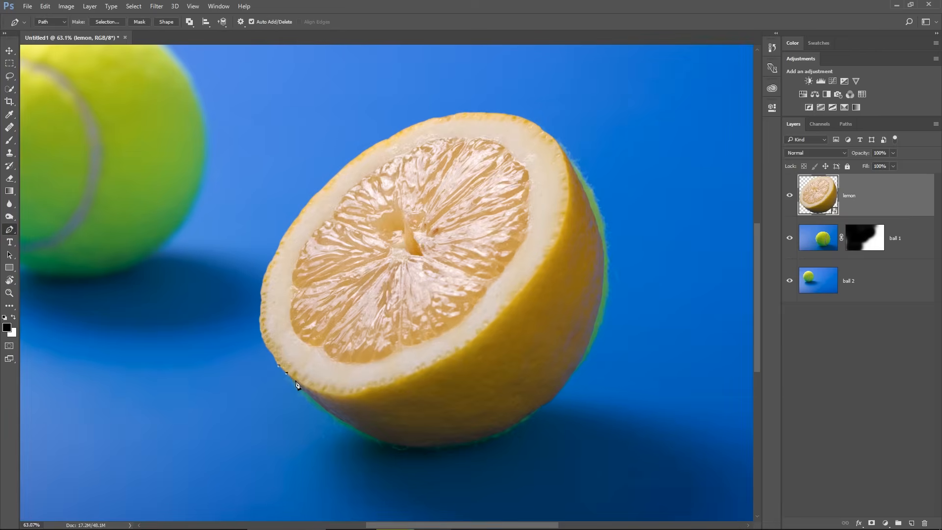
# Trace the lemon's lower peel with a Pen path, turn it into a selection and mask it out of the lemon layer
pyautogui.click(516, 302)
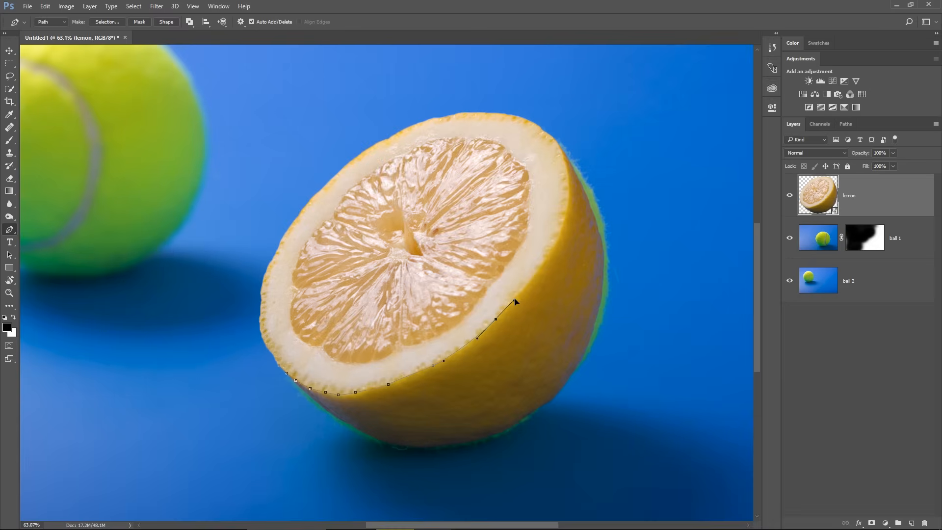
pyautogui.click(554, 141)
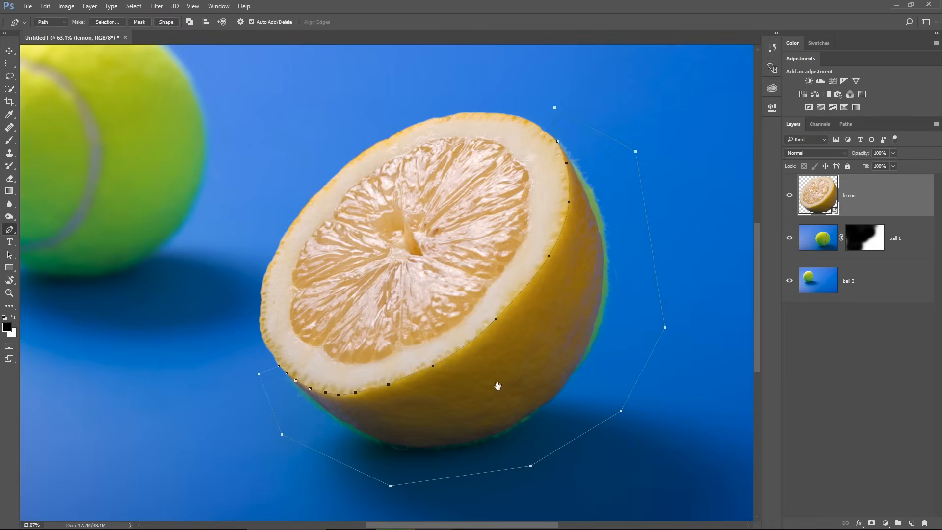
pyautogui.rightClick(497, 385)
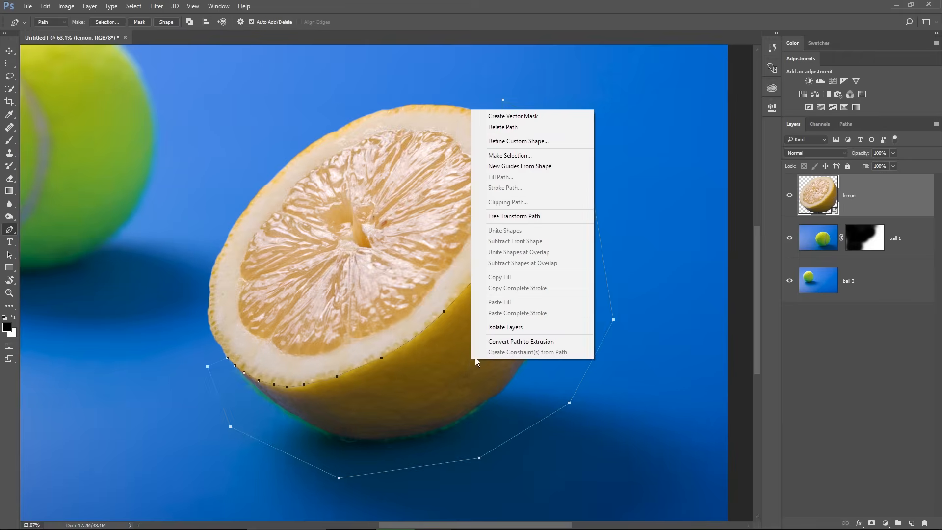
pyautogui.click(510, 155)
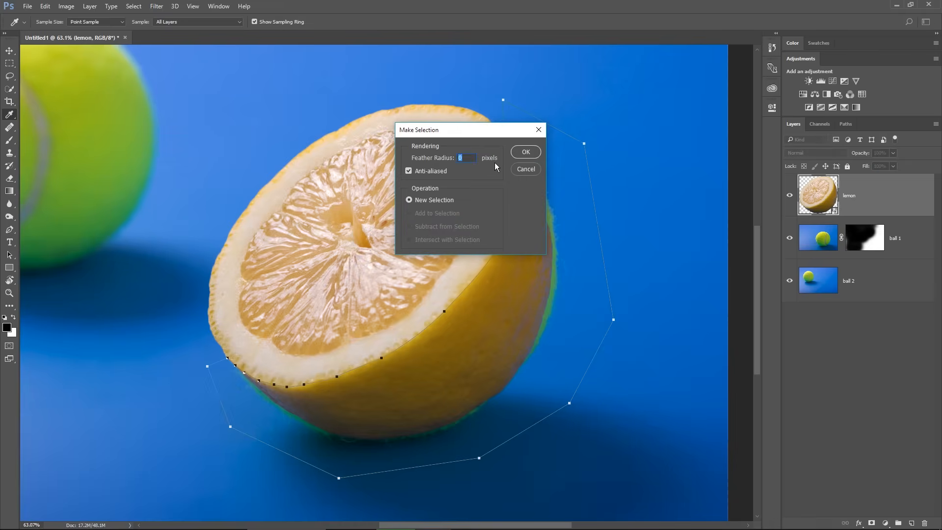
pyautogui.click(524, 152)
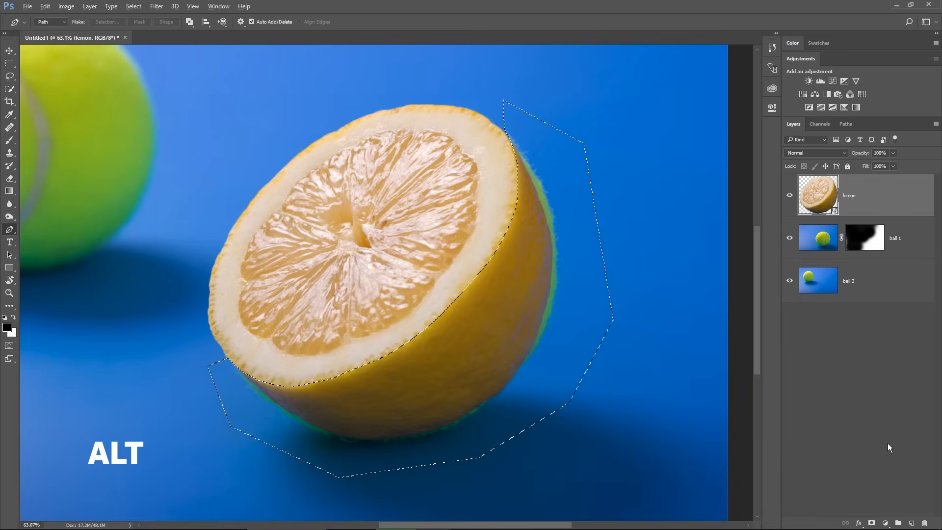
pyautogui.click(885, 523)
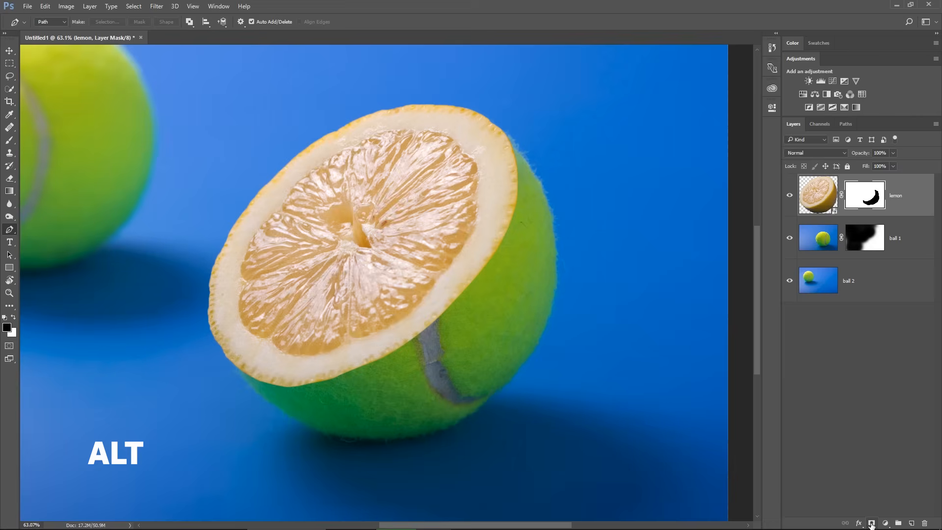
pyautogui.click(9, 51)
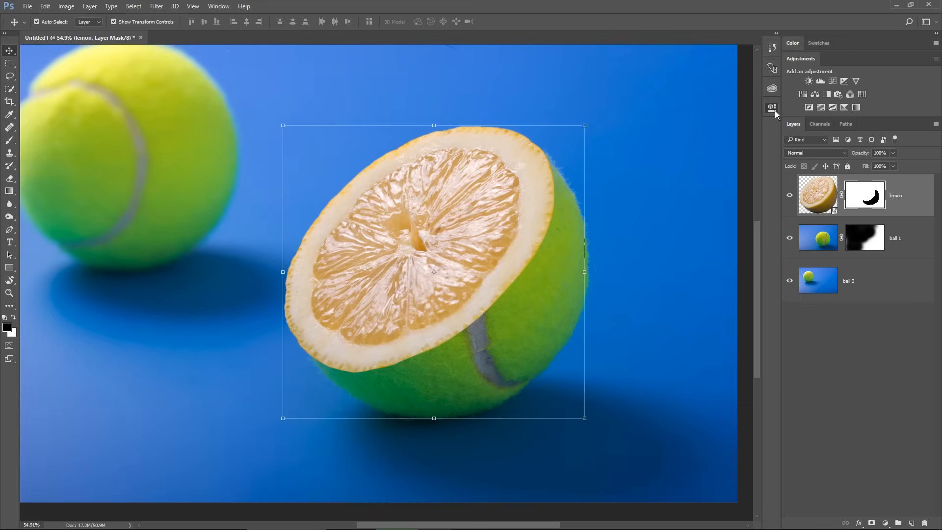
# Refine the lemon mask with Feather 3 px and Shift Edge about +28%, output as a layer mask
pyautogui.click(771, 108)
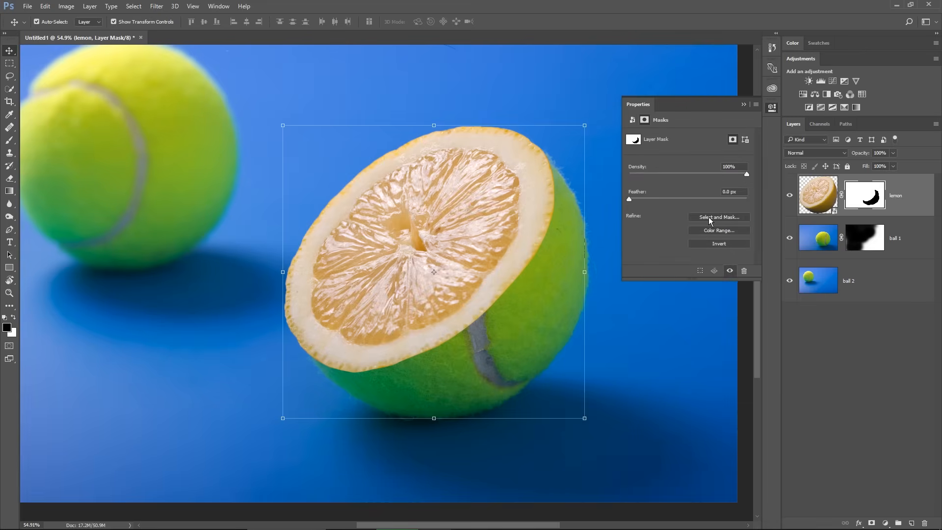
pyautogui.click(719, 216)
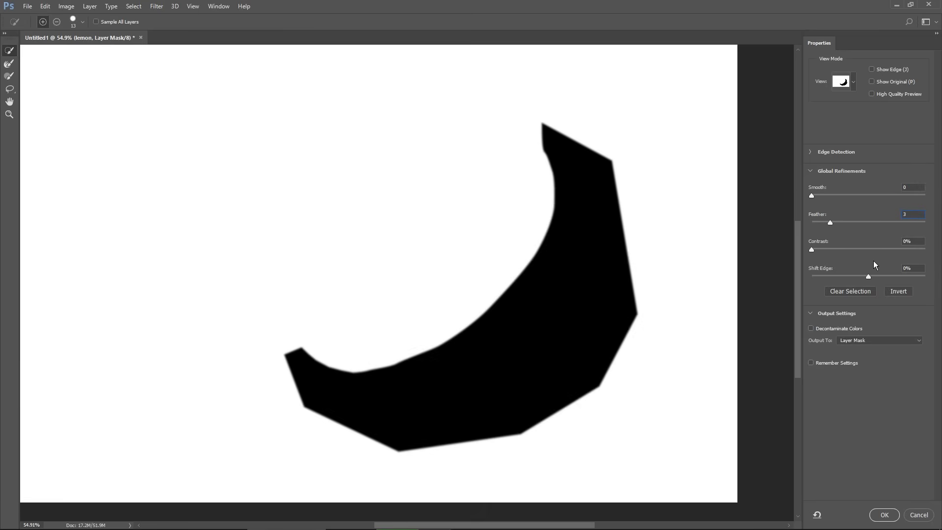
pyautogui.moveTo(885, 276); pyautogui.dragTo(885, 276)
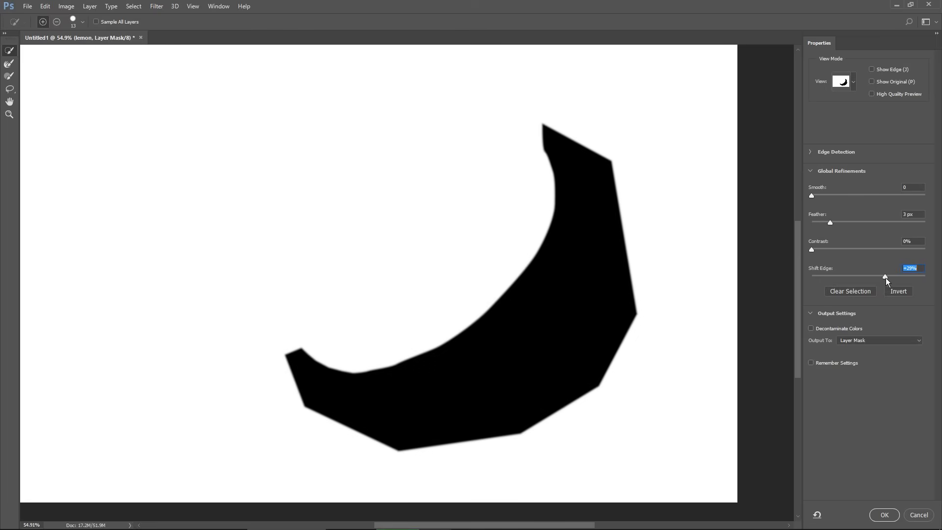
pyautogui.moveTo(884, 277); pyautogui.dragTo(886, 277)
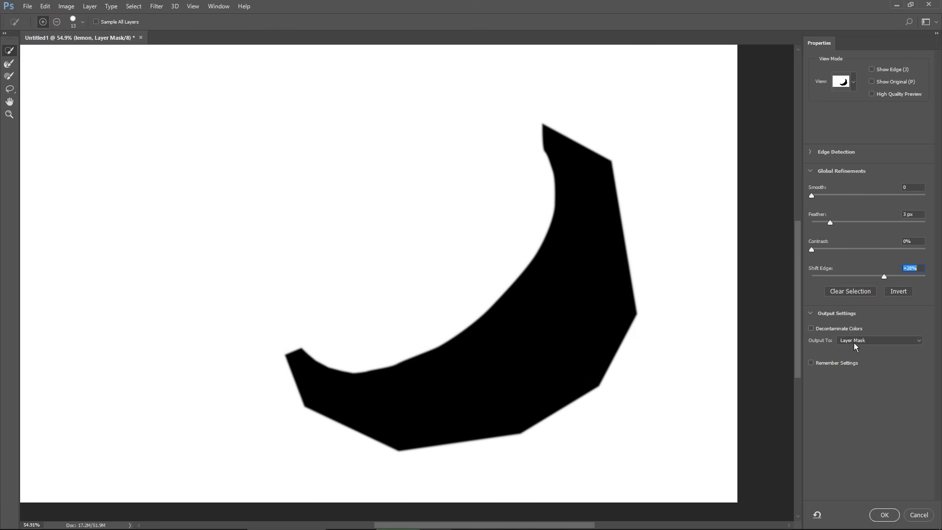
pyautogui.click(880, 341)
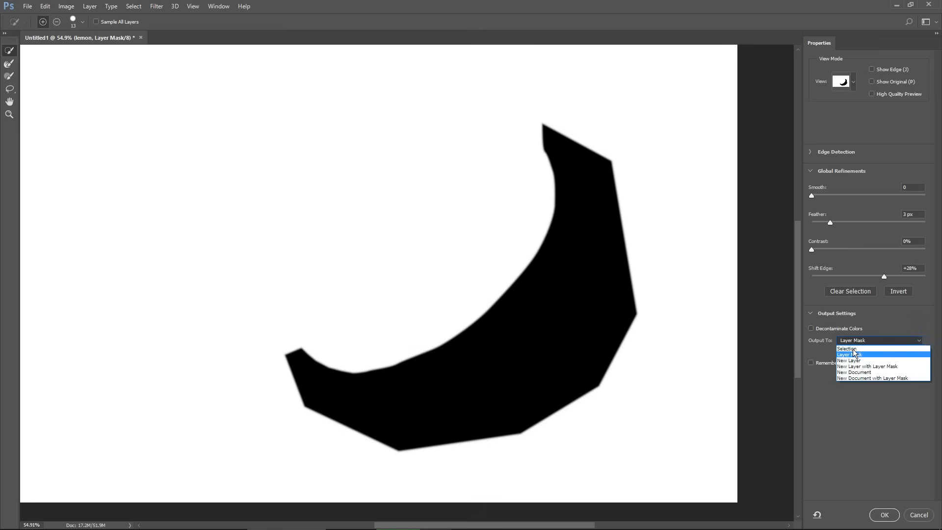
pyautogui.click(849, 355)
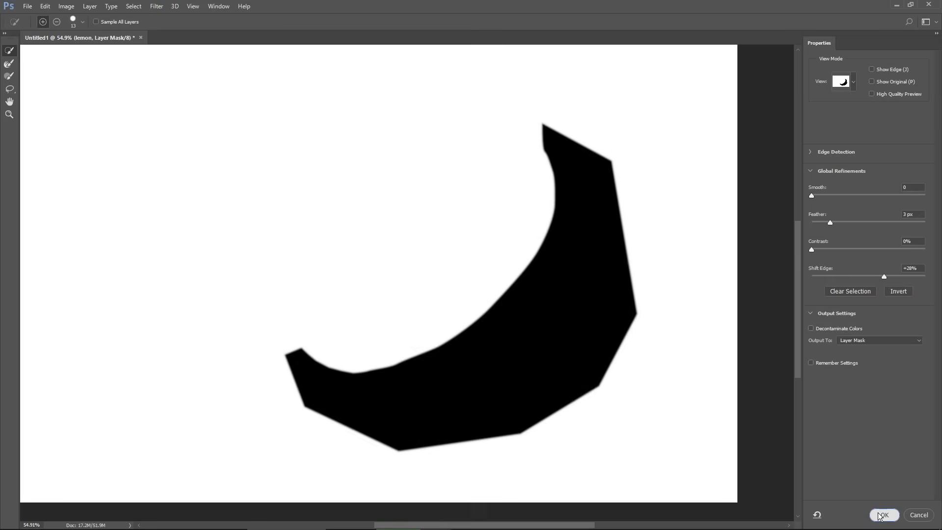
pyautogui.click(883, 516)
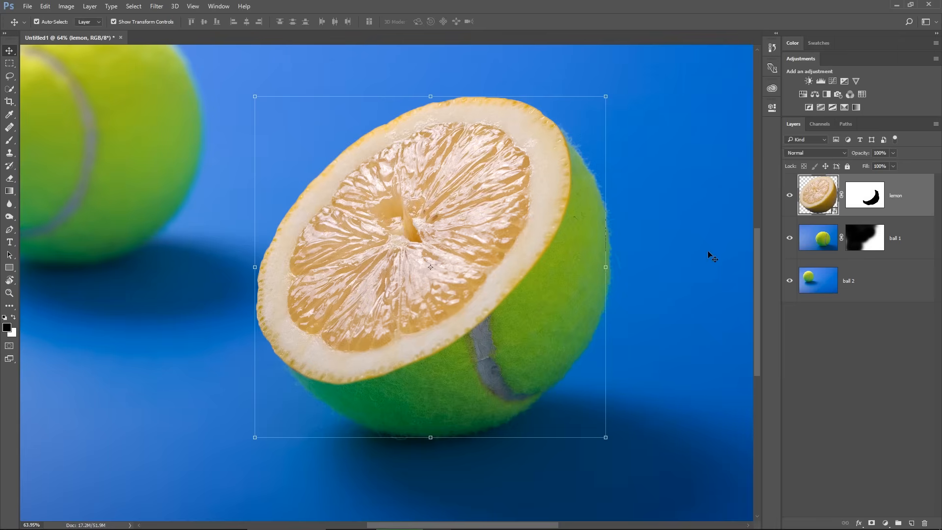
pyautogui.moveTo(496, 299)
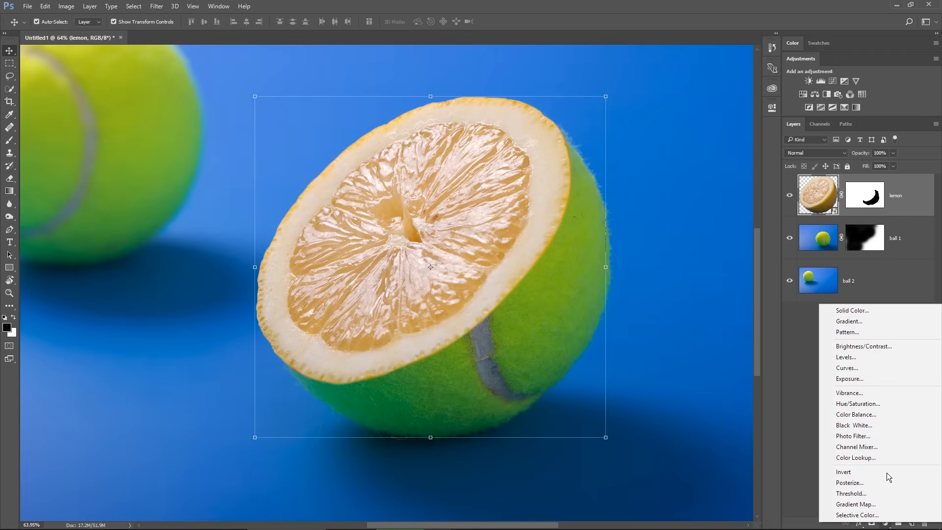
# Add a Hue/Saturation adjustment clipped to the lemon layer and raise Hue to about +13
pyautogui.click(858, 403)
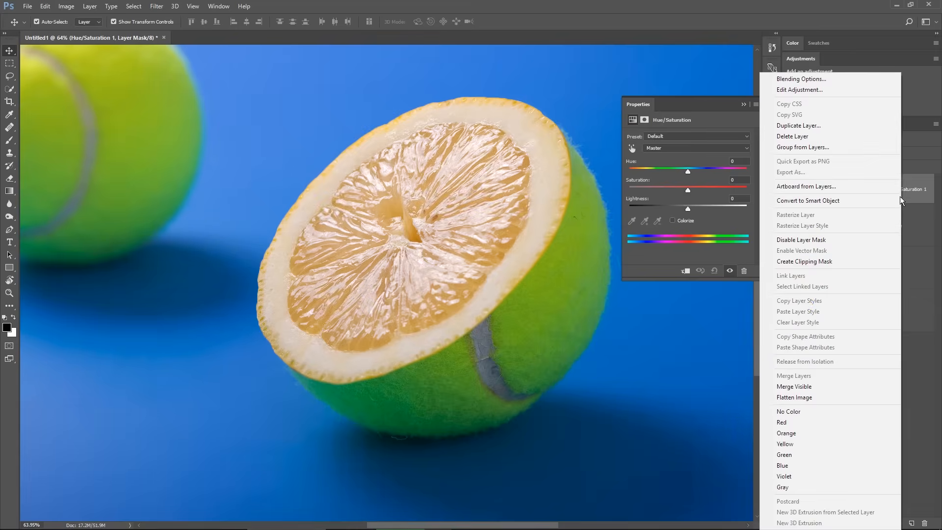
pyautogui.moveTo(815, 262)
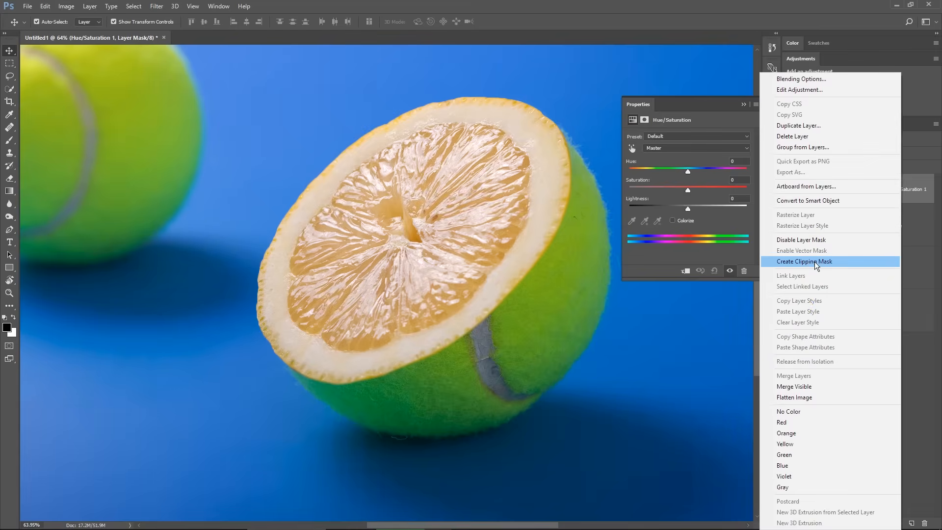
pyautogui.click(804, 262)
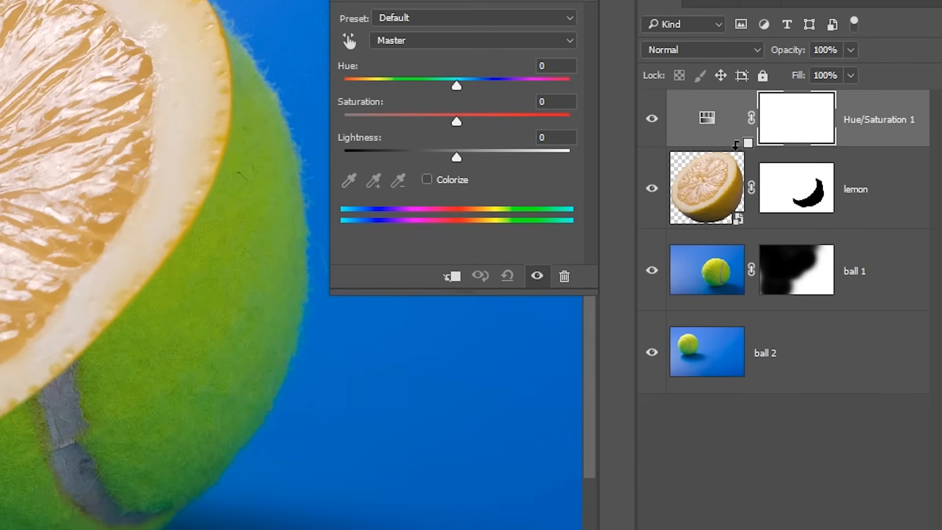
pyautogui.press('alt')
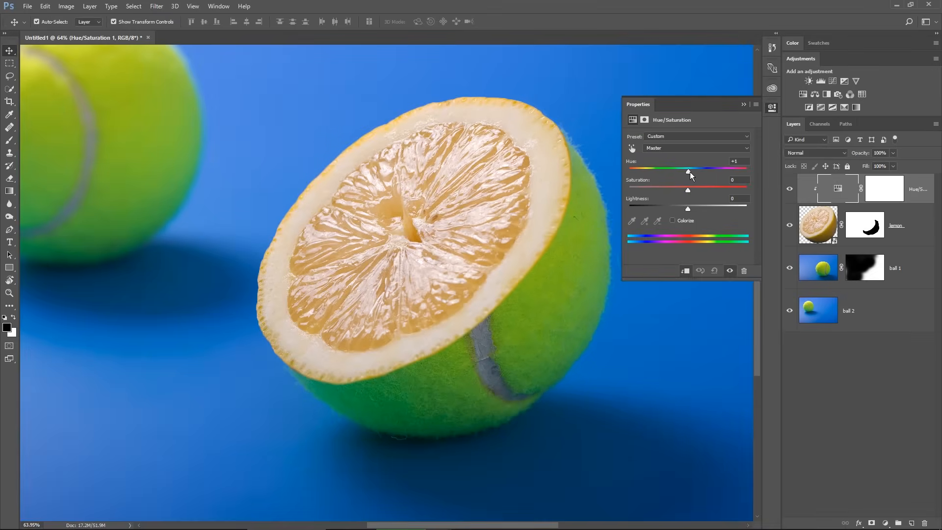
pyautogui.moveTo(689, 173); pyautogui.dragTo(692, 173)
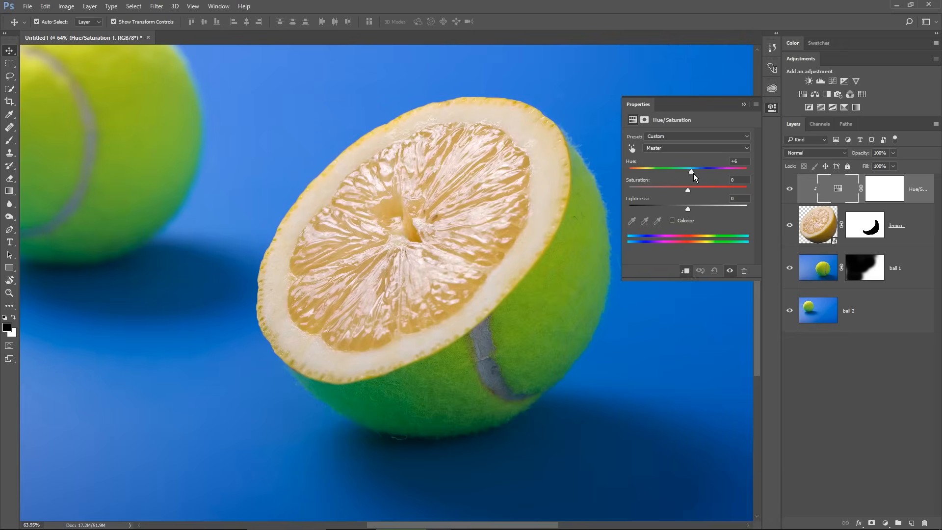
pyautogui.moveTo(690, 171); pyautogui.dragTo(696, 171)
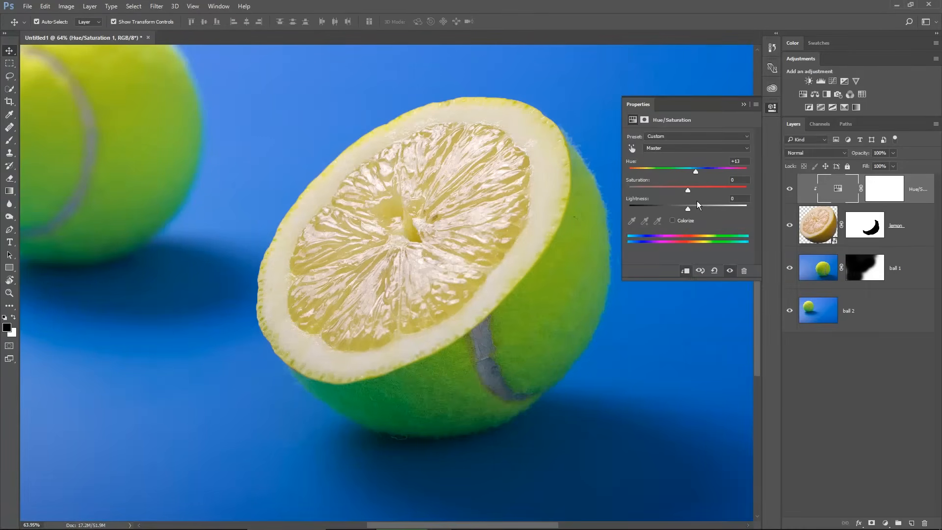
pyautogui.moveTo(773, 108)
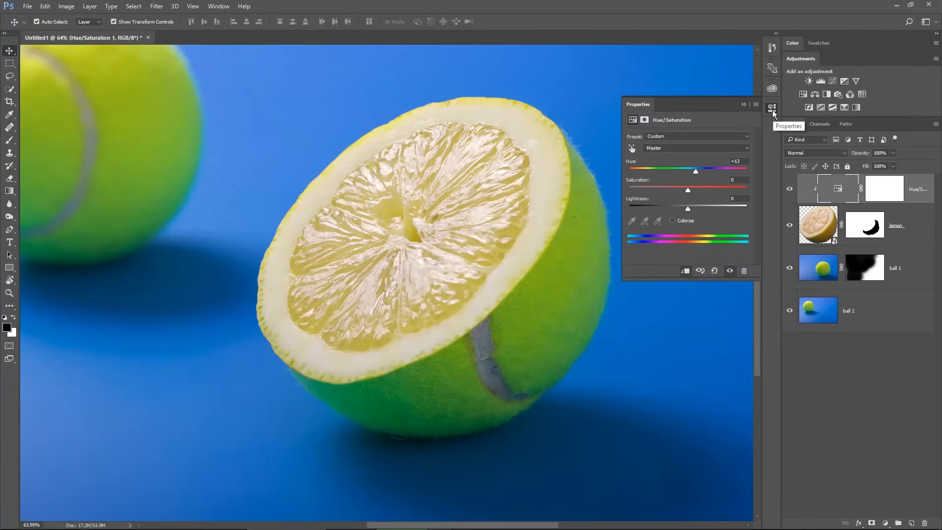
# Invert the Hue/Saturation mask and paint white along the lemon's rim to limit the yellow shift there
pyautogui.click(772, 107)
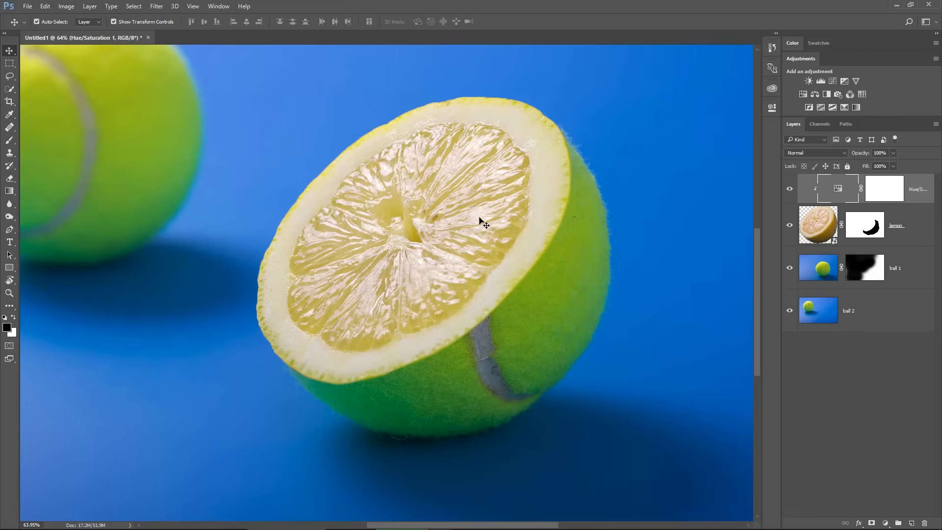
pyautogui.moveTo(233, 306)
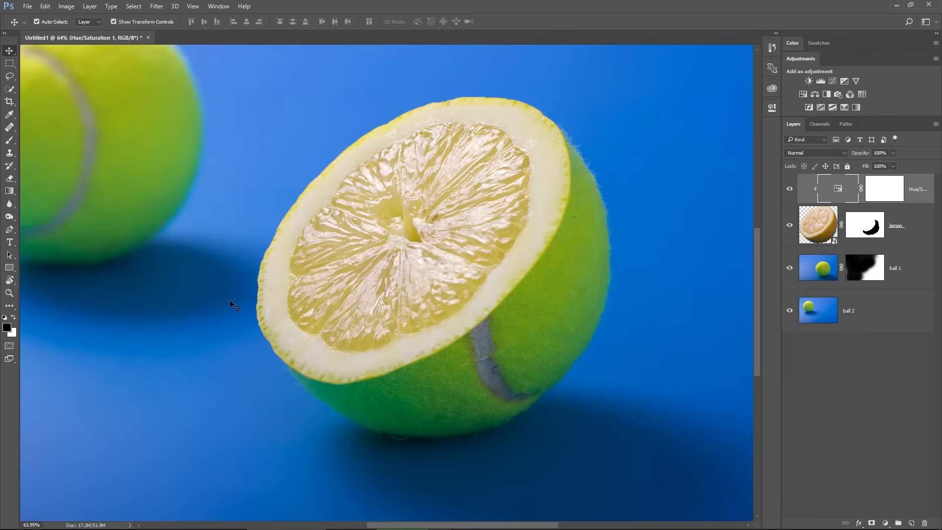
pyautogui.moveTo(455, 353)
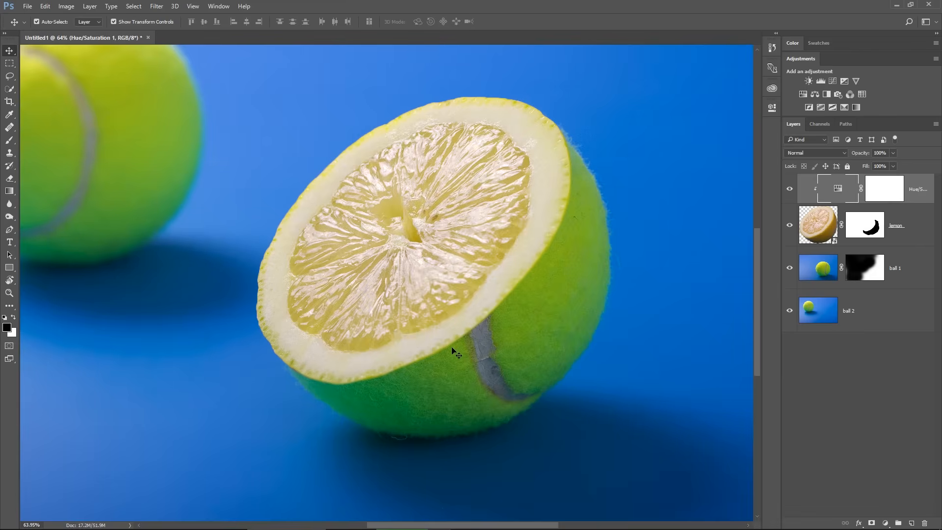
pyautogui.press('ctrl+i')
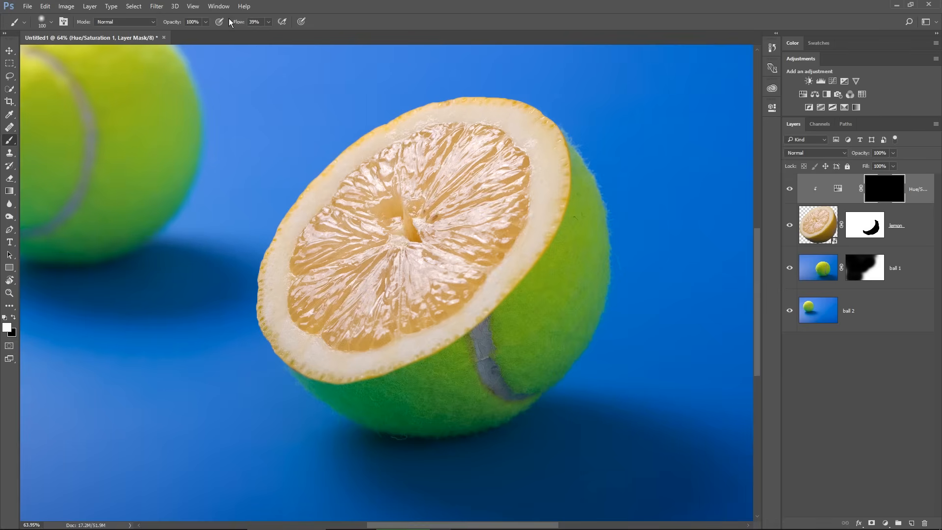
pyautogui.moveTo(561, 142); pyautogui.dragTo(508, 289)
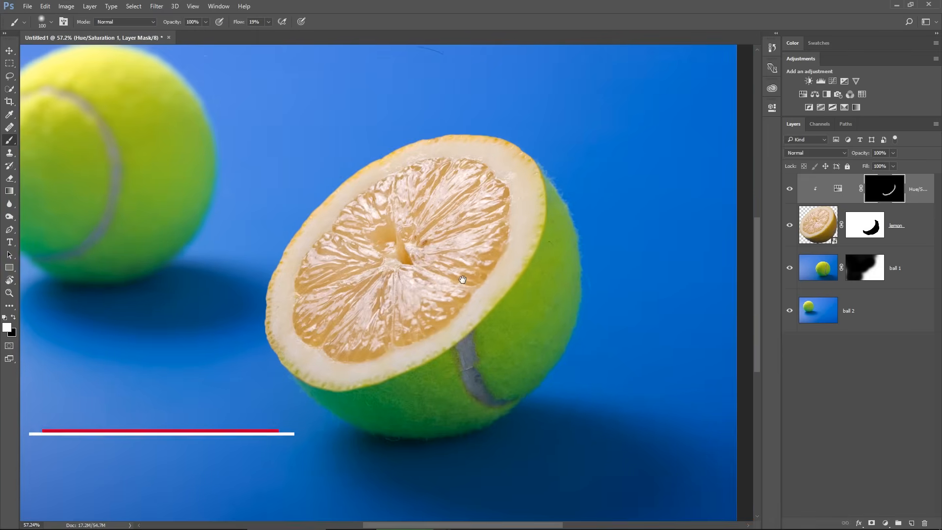
# Duplicate ball 1 with Ctrl+J, rename the copy blur, and start a Gaussian Blur on it
pyautogui.click(818, 268)
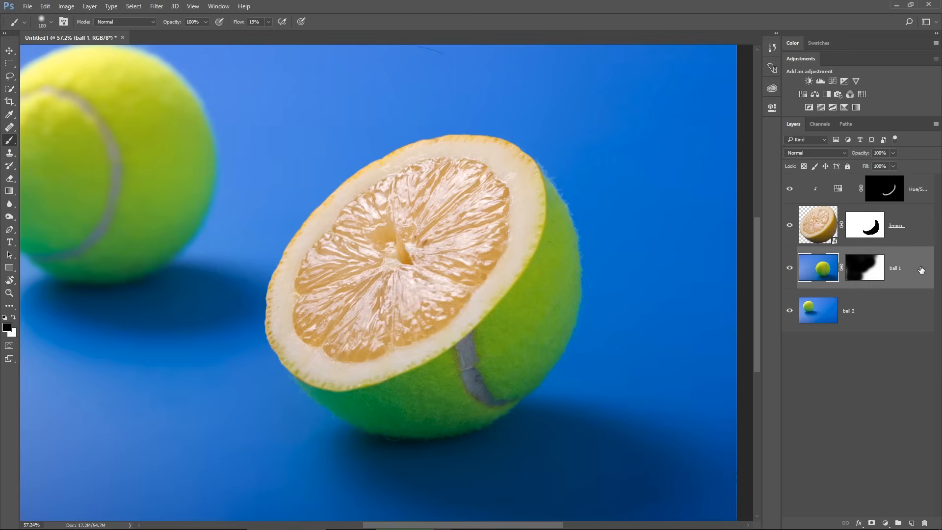
pyautogui.press('ctrl+j')
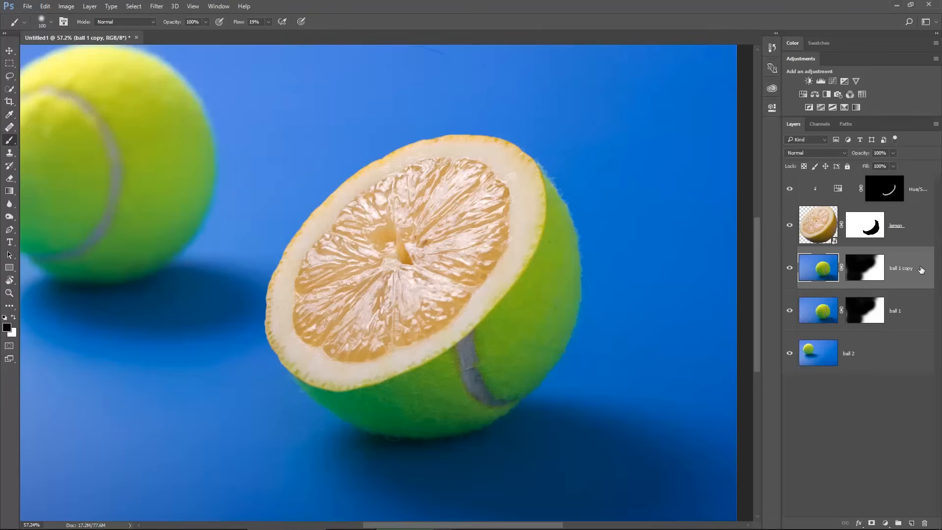
pyautogui.press('ctrl+j')
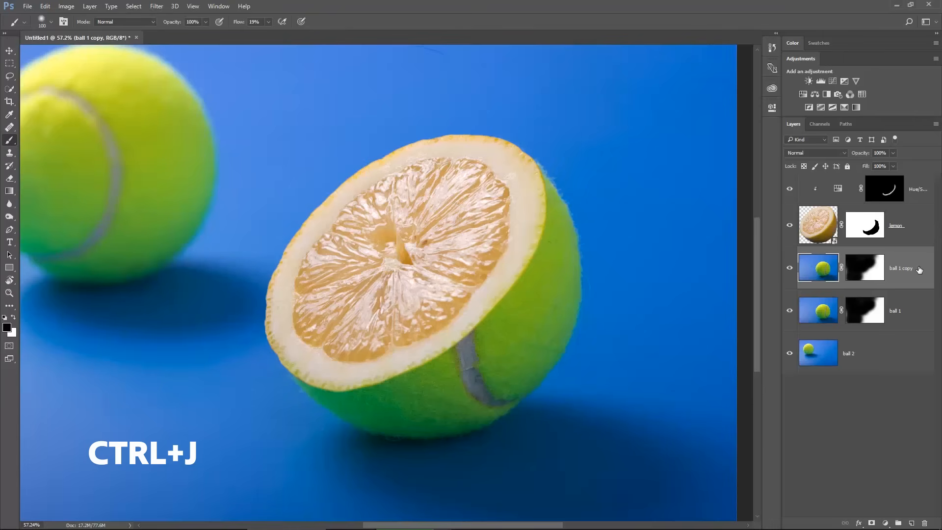
pyautogui.doubleClick(901, 268)
pyautogui.write('blur')
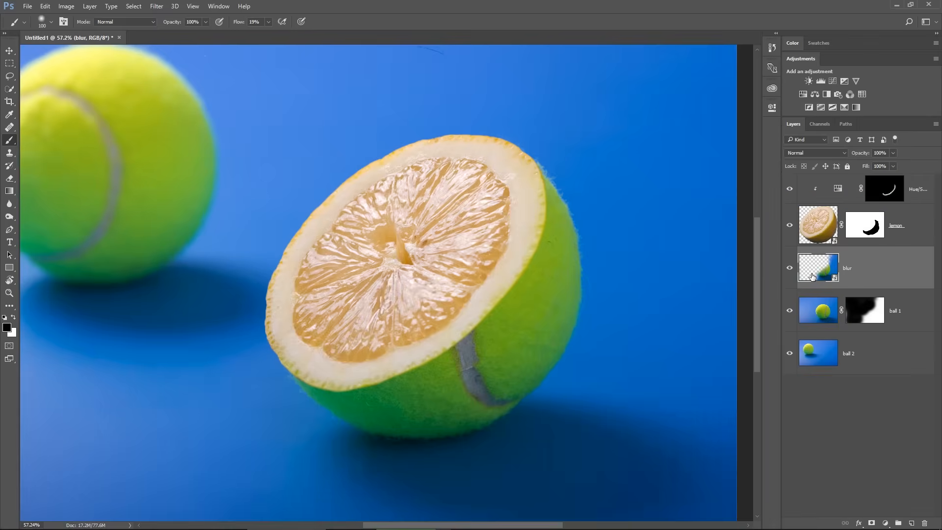
pyautogui.moveTo(817, 267)
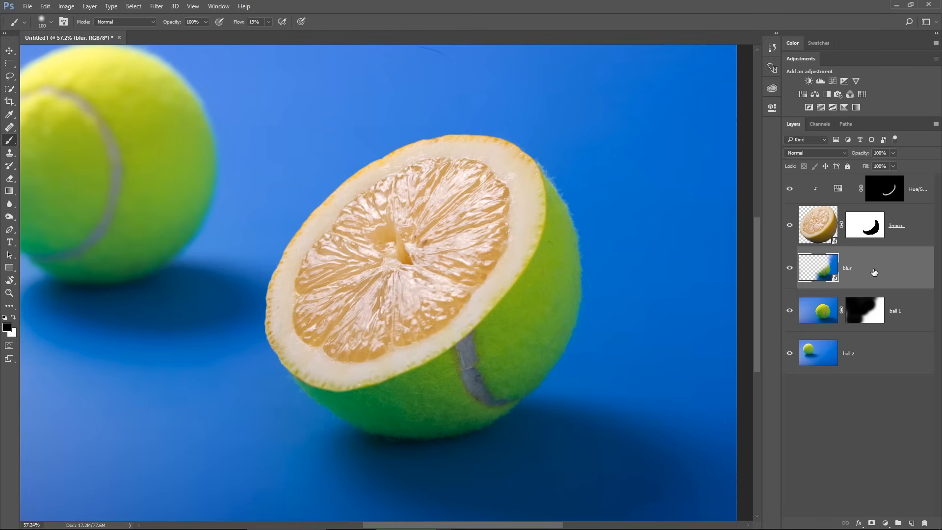
pyautogui.click(156, 6)
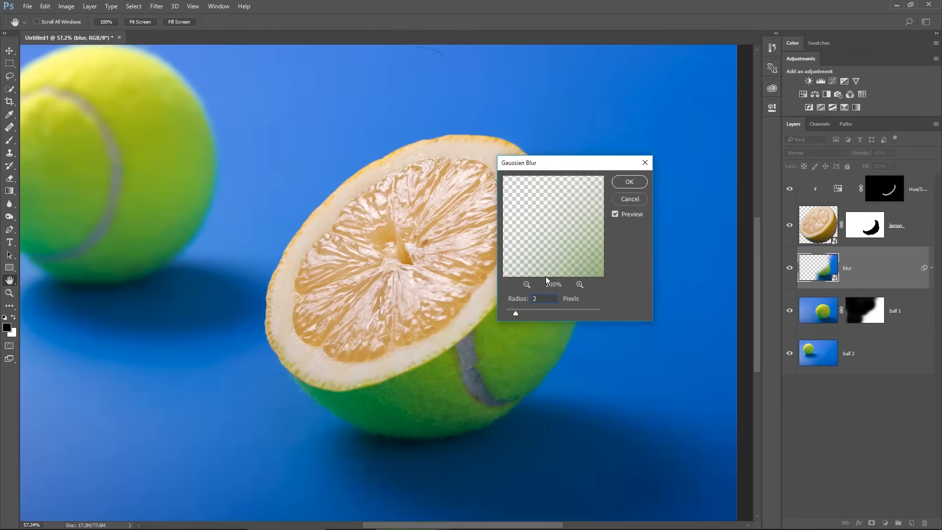
# Apply the 2-pixel Gaussian Blur as a smart filter and fit the image on screen
pyautogui.click(628, 182)
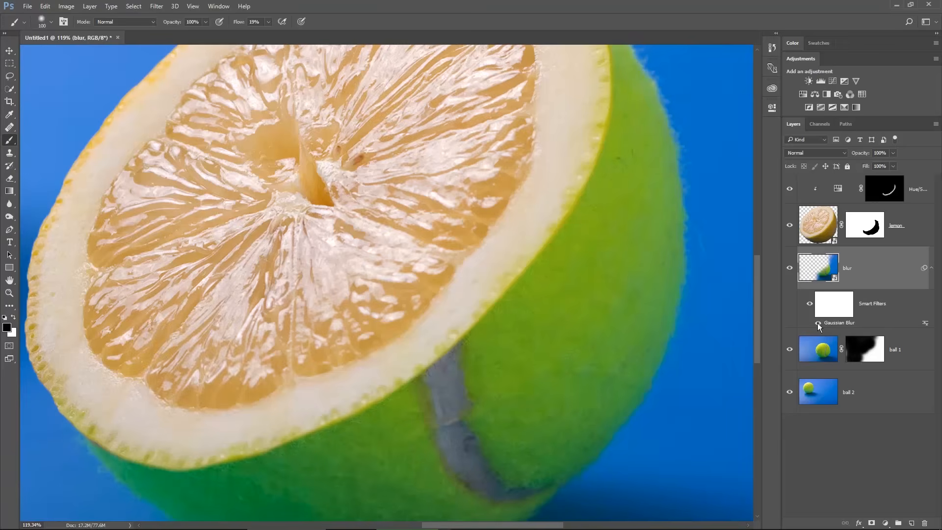
pyautogui.press('ctrl+0')
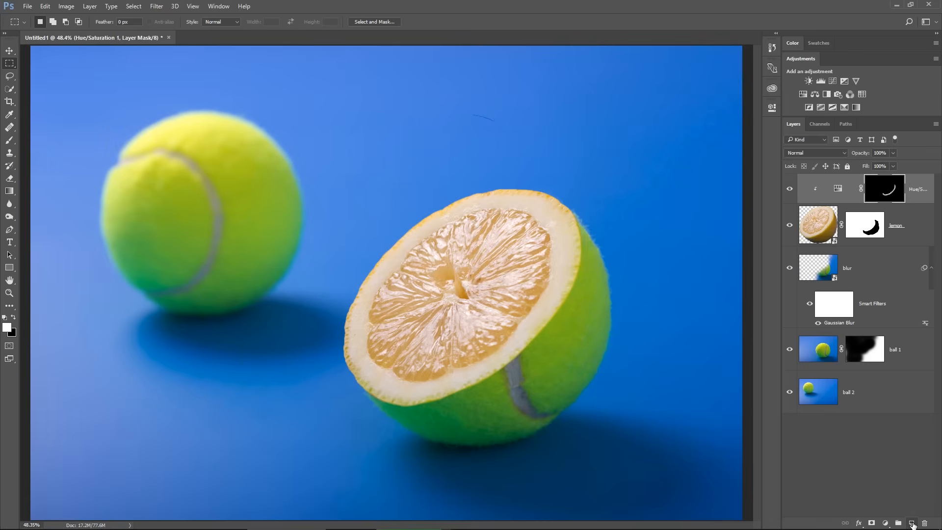
# Create a top layer named clean and heal a stray fibre on the ball's edge
pyautogui.click(914, 523)
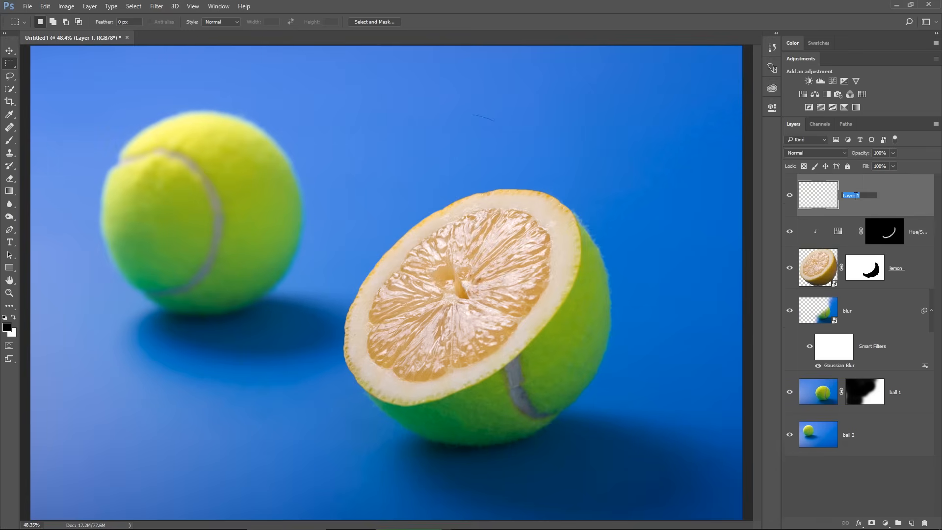
pyautogui.write('clean')
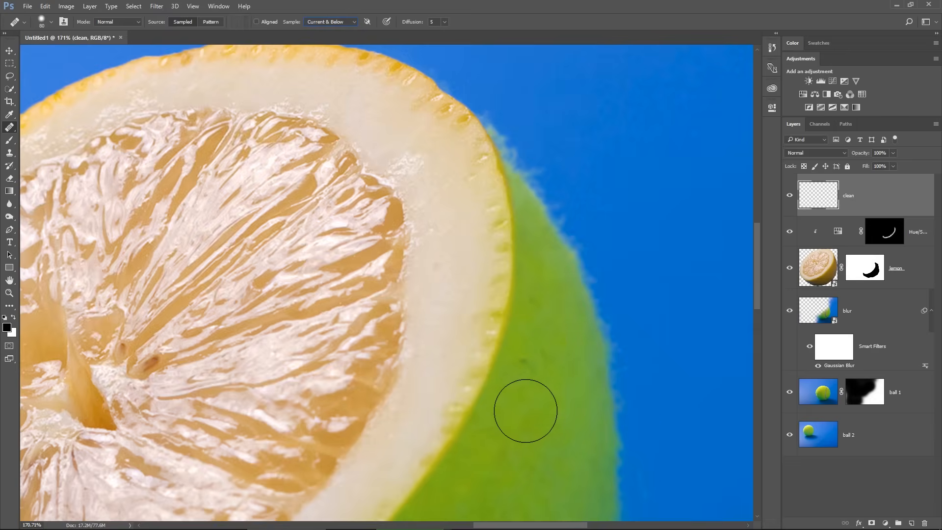
pyautogui.moveTo(513, 78)
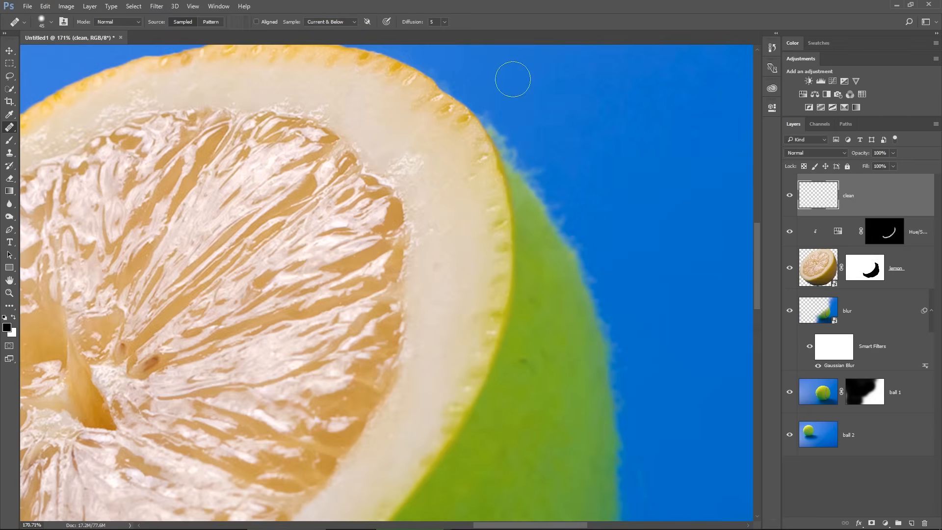
pyautogui.moveTo(543, 360)
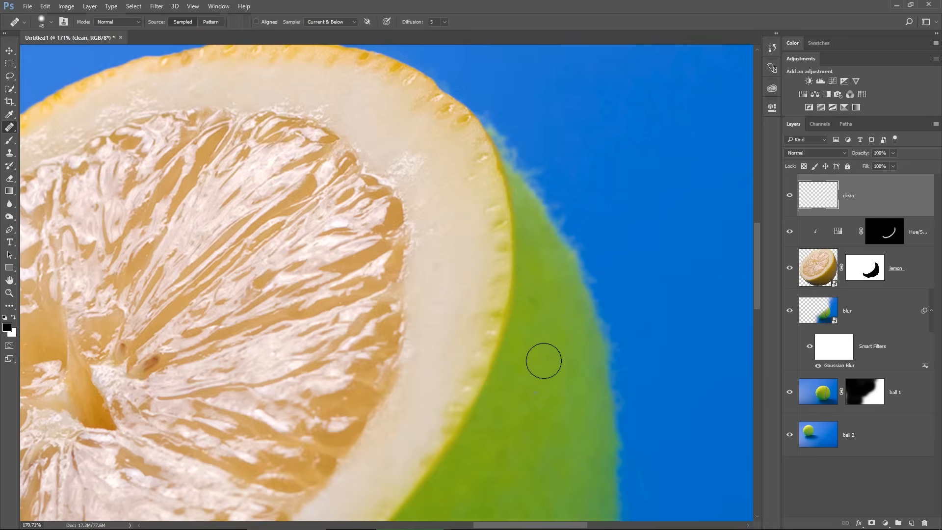
pyautogui.click(544, 360)
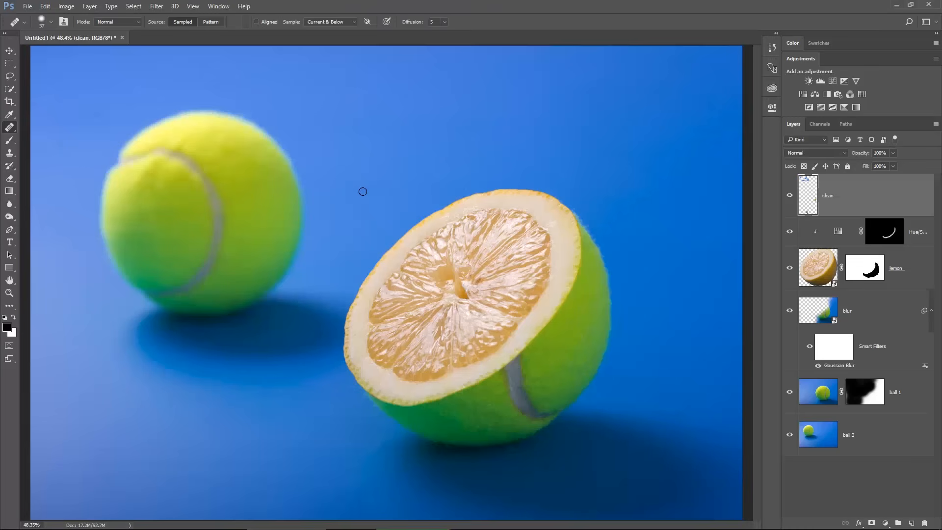
pyautogui.moveTo(365, 194)
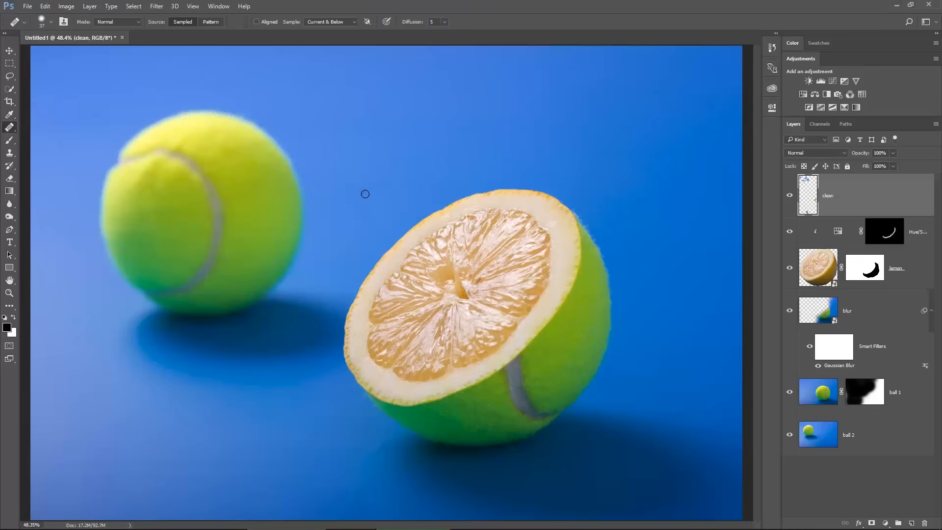